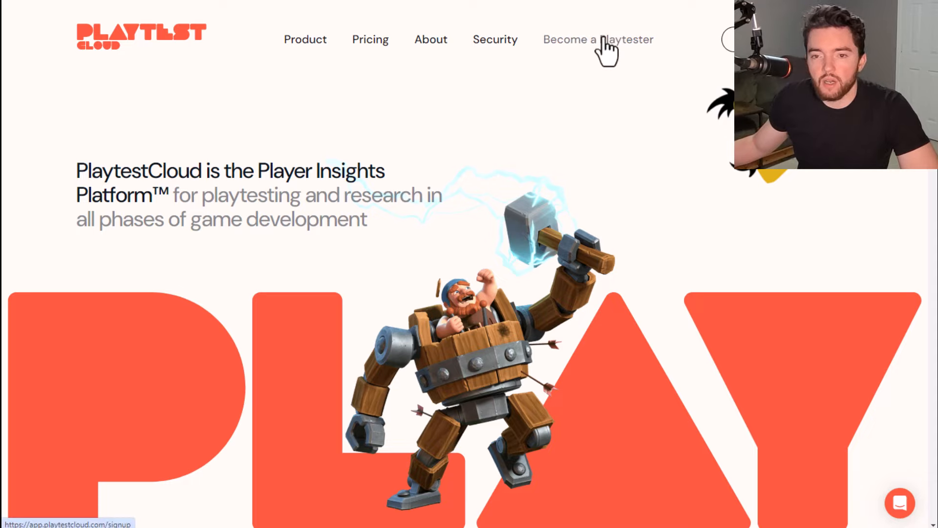
# Step: Reach PlaytestCloud's Become a Playtester page and its three signup steps and Common Questions list
pyautogui.click(600, 39)
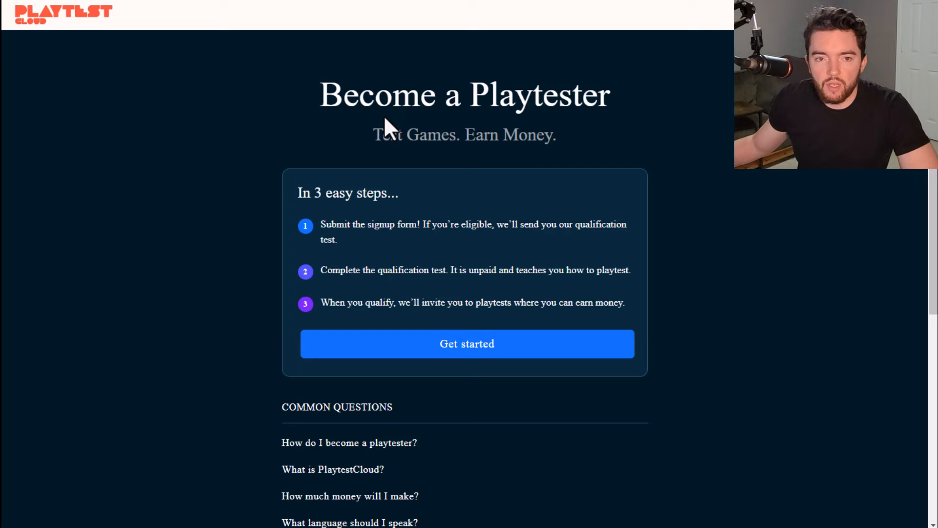
pyautogui.scroll(-3)
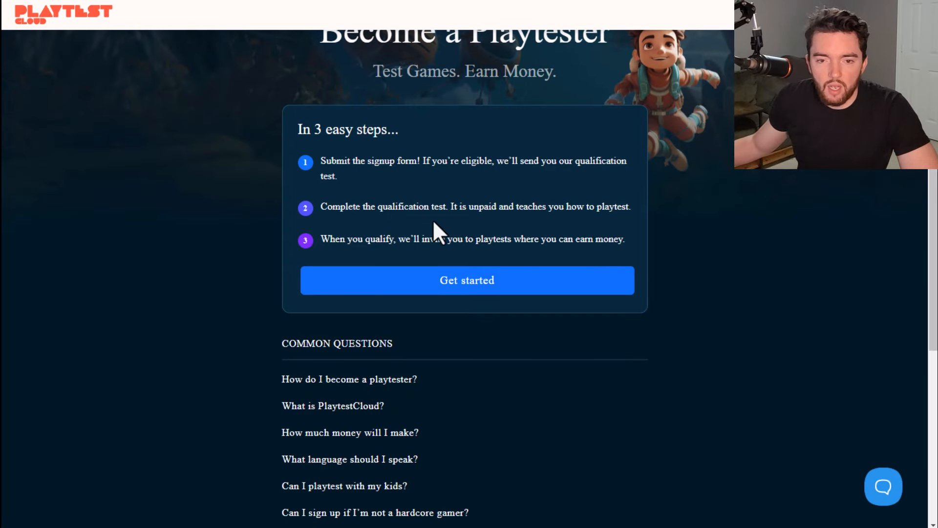
pyautogui.moveTo(305, 162)
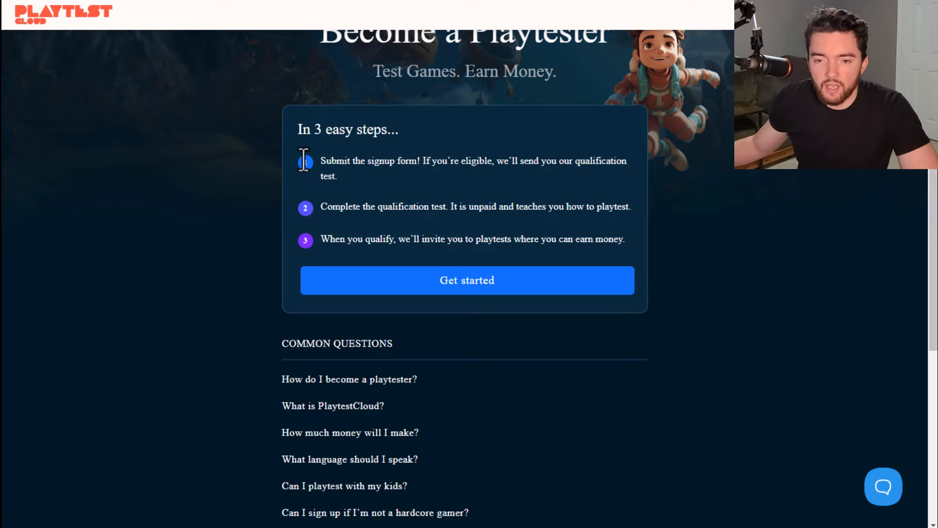
pyautogui.scroll(-3)
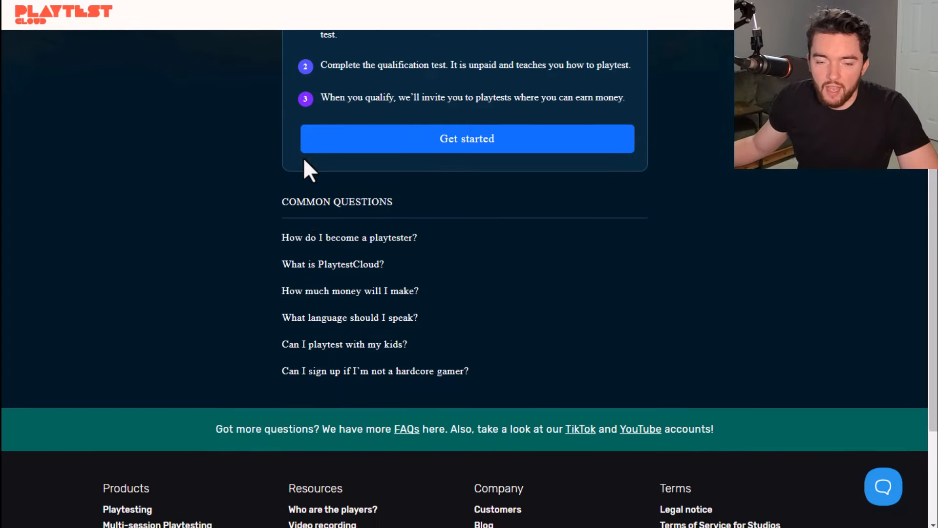
pyautogui.scroll(-3)
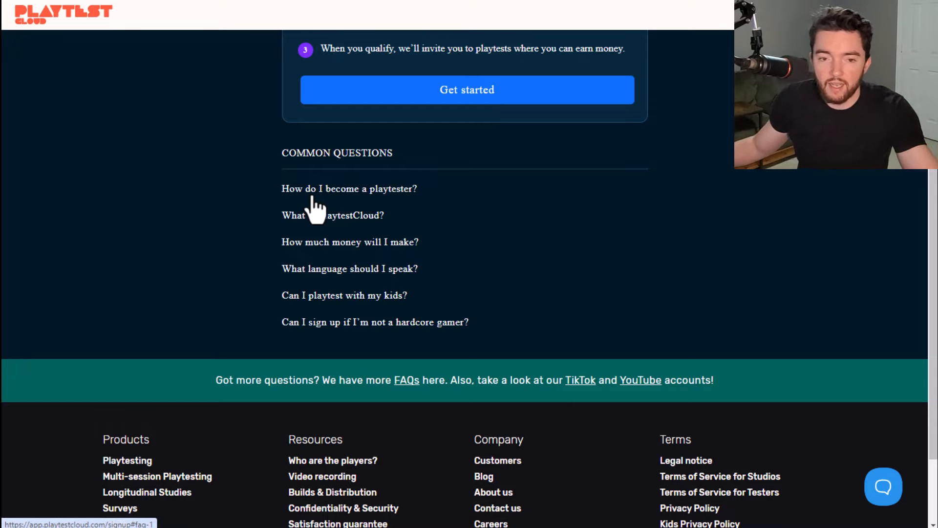
# Step: Expand the answers on how to become a playtester and how much money you make
pyautogui.click(349, 189)
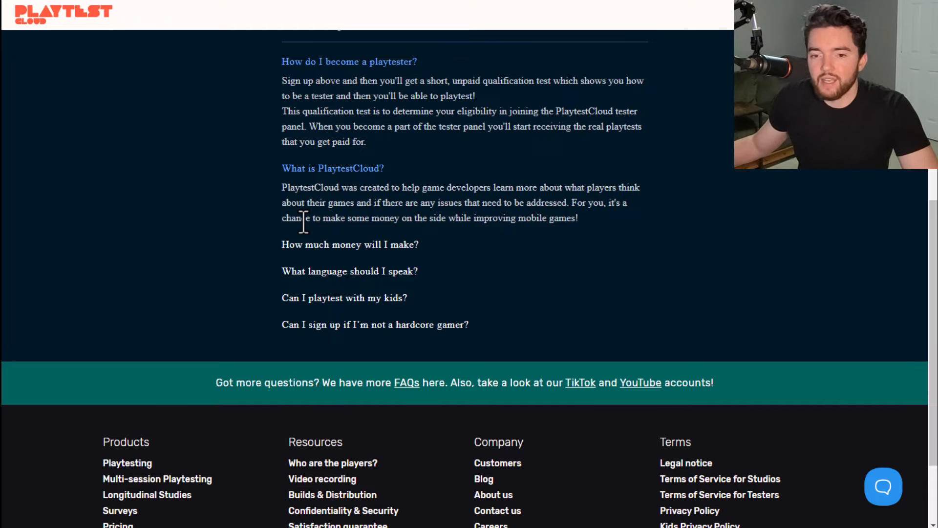
pyautogui.click(350, 244)
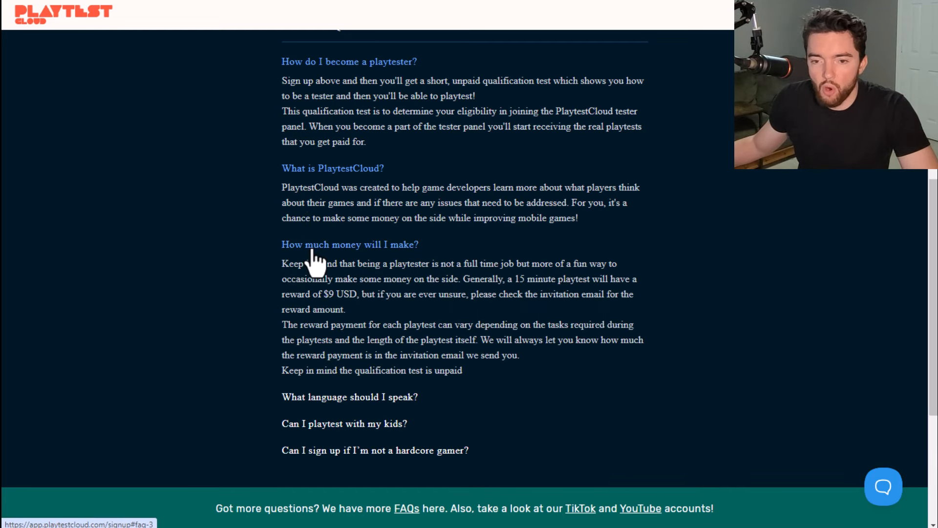
pyautogui.scroll(-3)
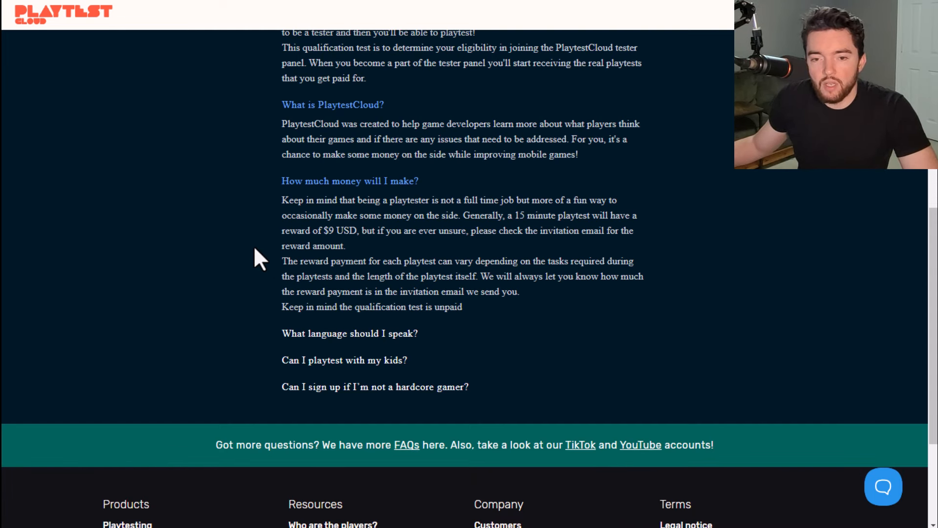
pyautogui.moveTo(637, 142)
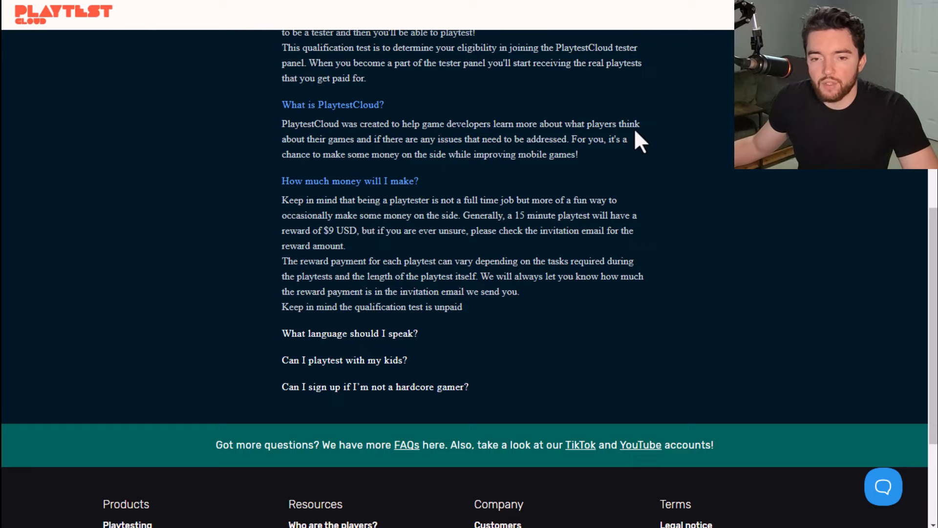
pyautogui.moveTo(610, 177)
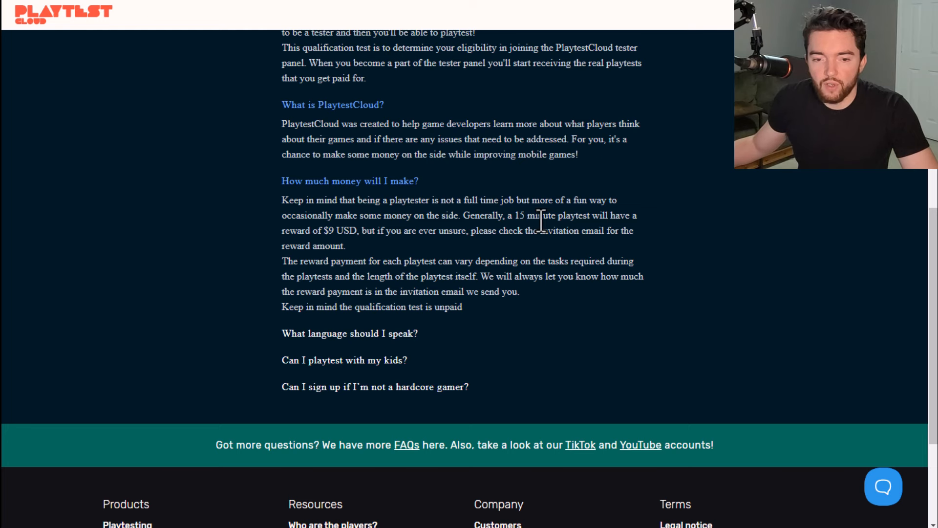
pyautogui.scroll(-3)
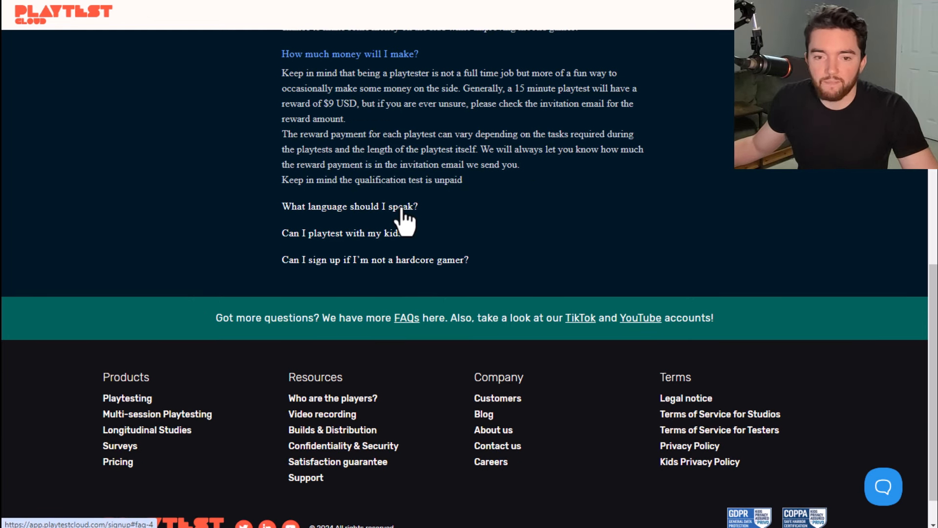
# Step: Expand the answers on what language to speak and playtesting with kids
pyautogui.click(350, 206)
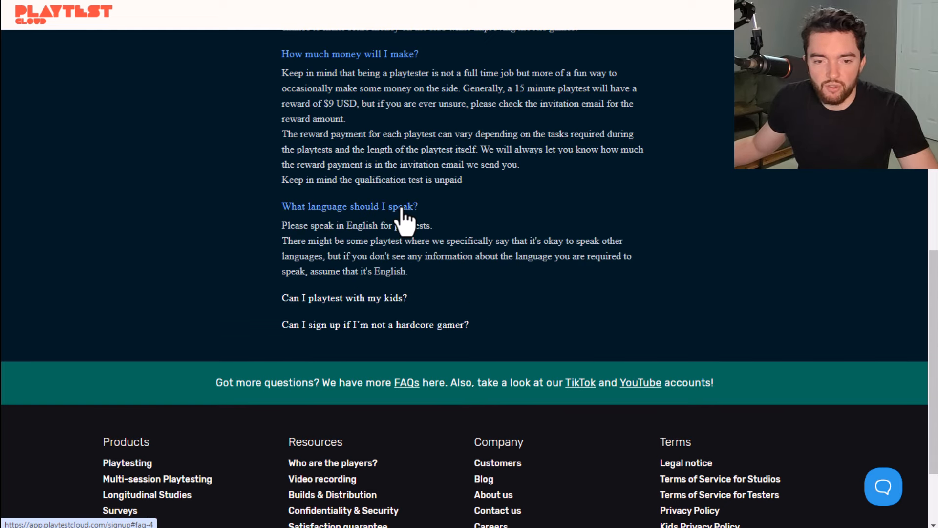
pyautogui.moveTo(318, 291)
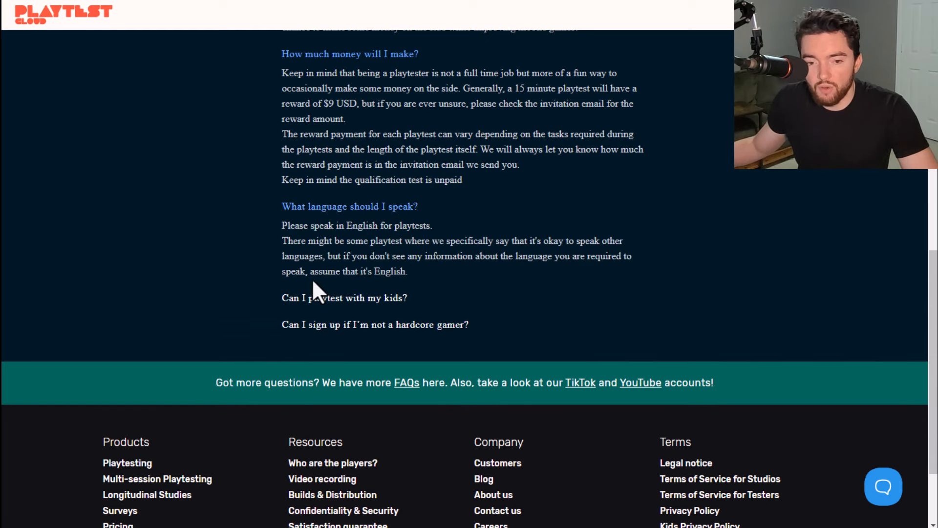
pyautogui.click(330, 297)
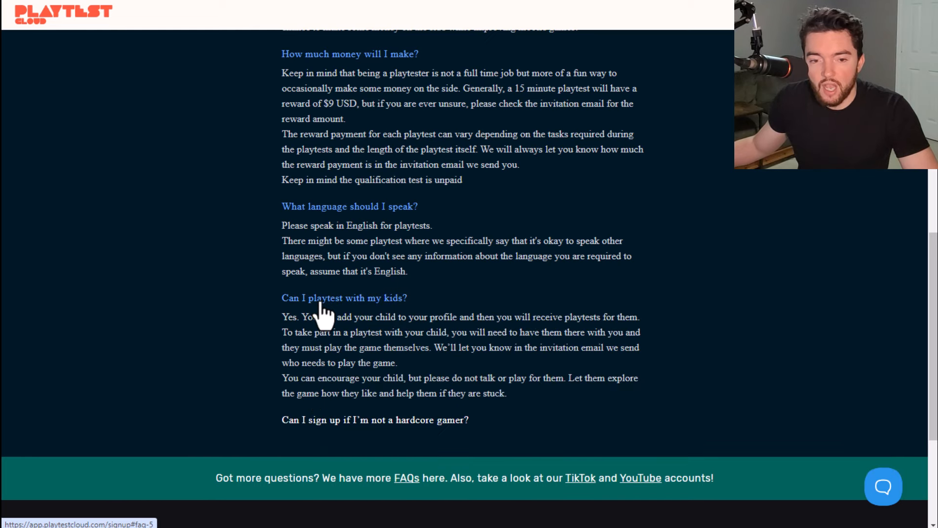
pyautogui.scroll(-3)
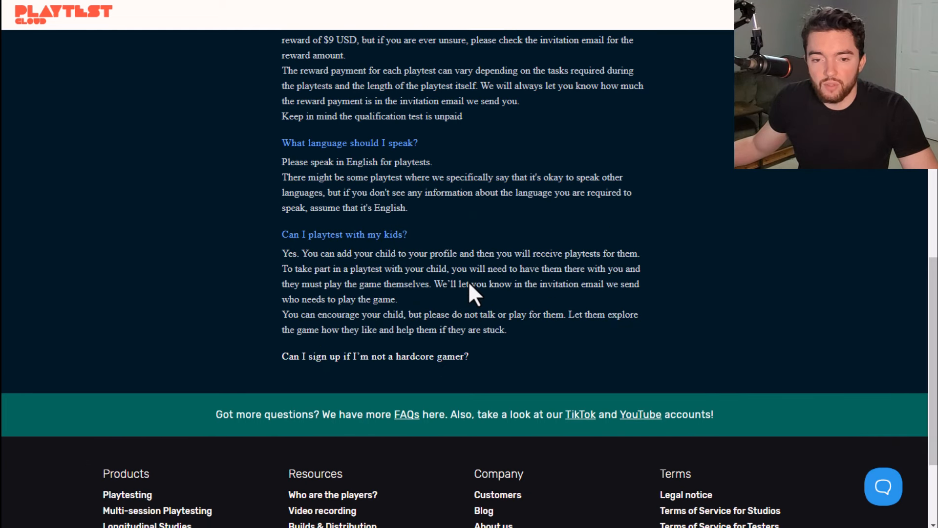
pyautogui.scroll(-3)
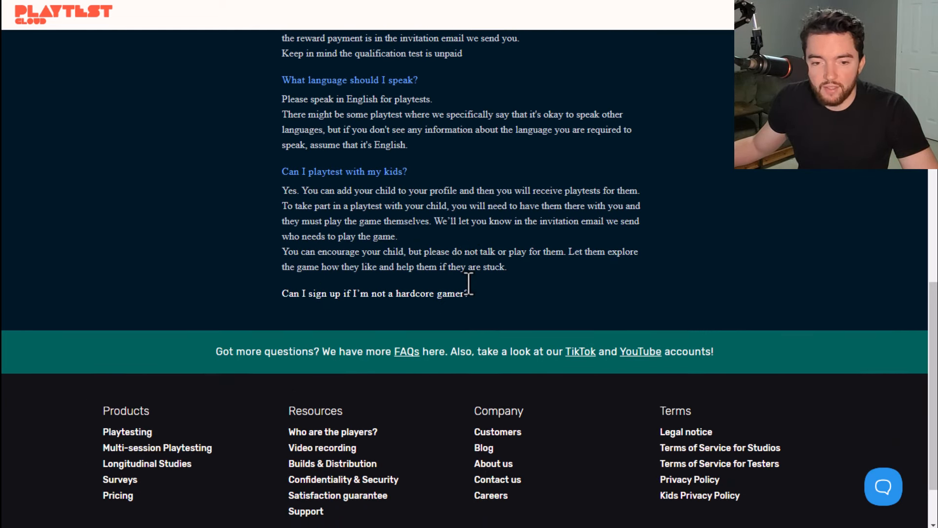
# Step: Show PlaytestCloud's Trustpilot summary with its 3.2 rating from 59 reviews
pyautogui.click(375, 294)
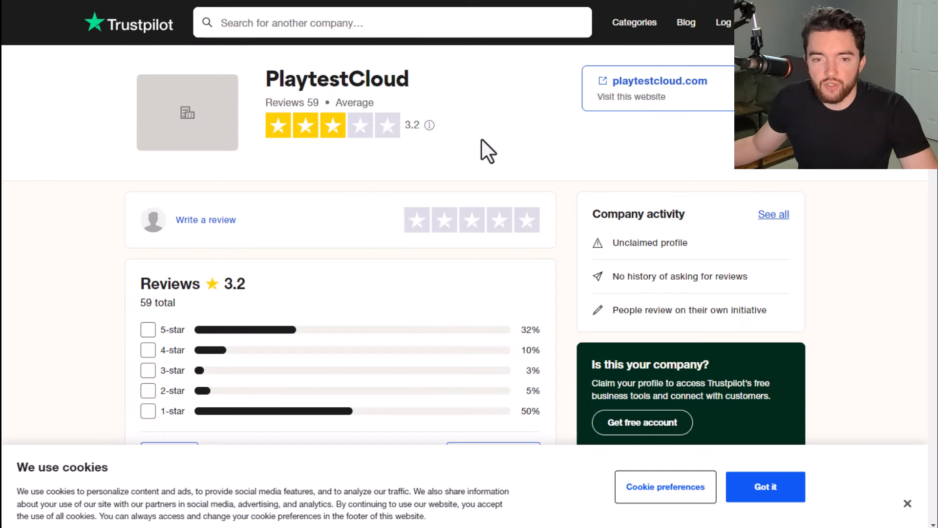
pyautogui.moveTo(504, 112)
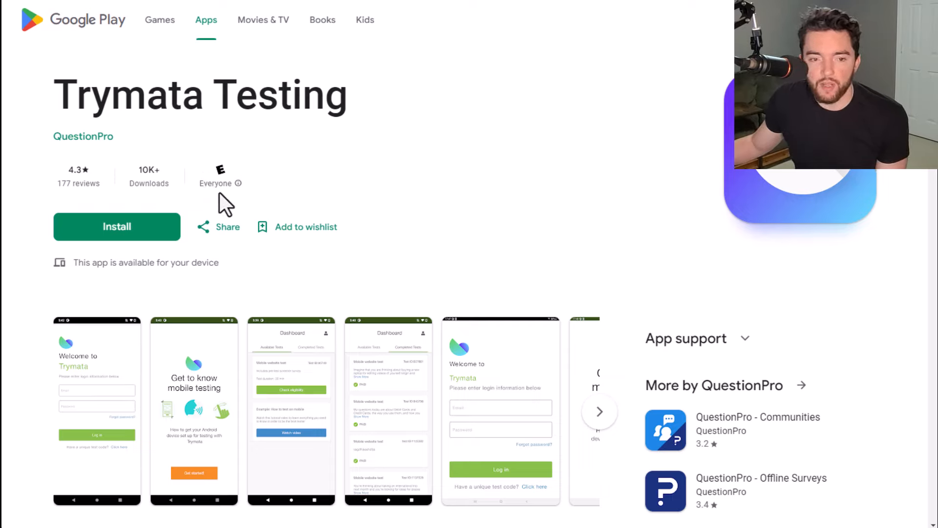
# Step: Bring the Trymata Testing listing's Dashboard screenshot of available tests into view
pyautogui.scroll(-3)
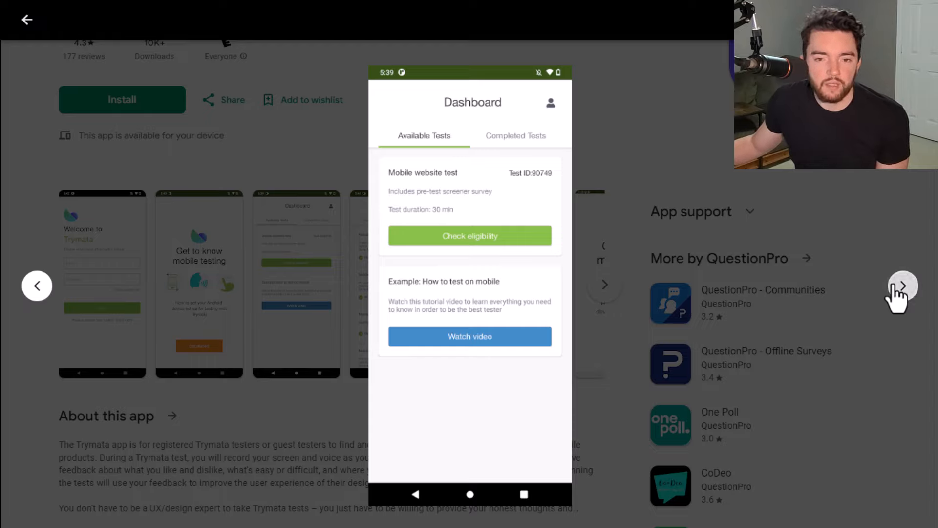
pyautogui.moveTo(211, 273)
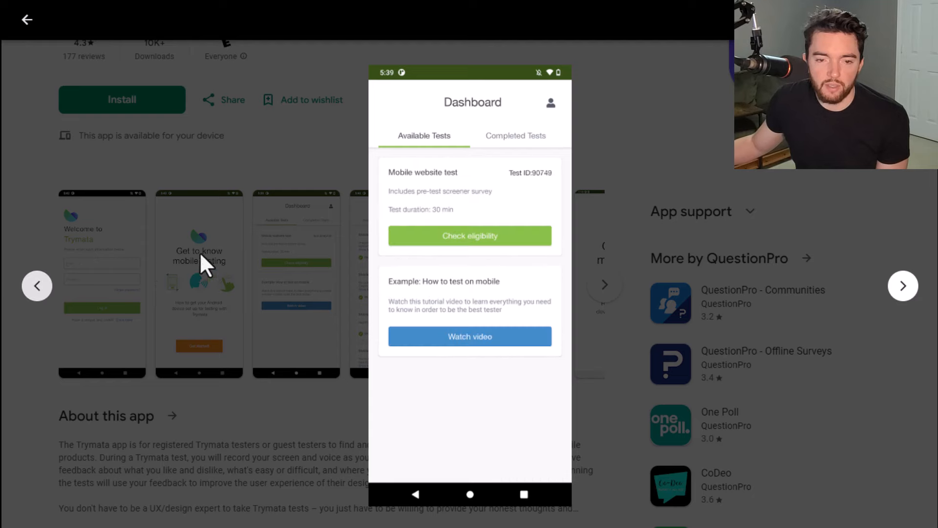
pyautogui.moveTo(868, 242)
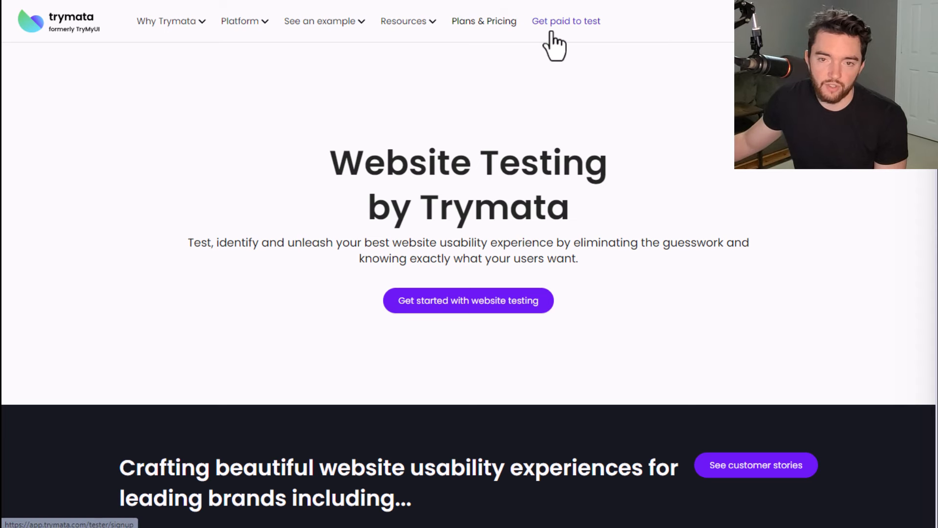
# Step: Reach Trymata's Get paid to test page and its test frequency and PayPal payment details
pyautogui.click(566, 22)
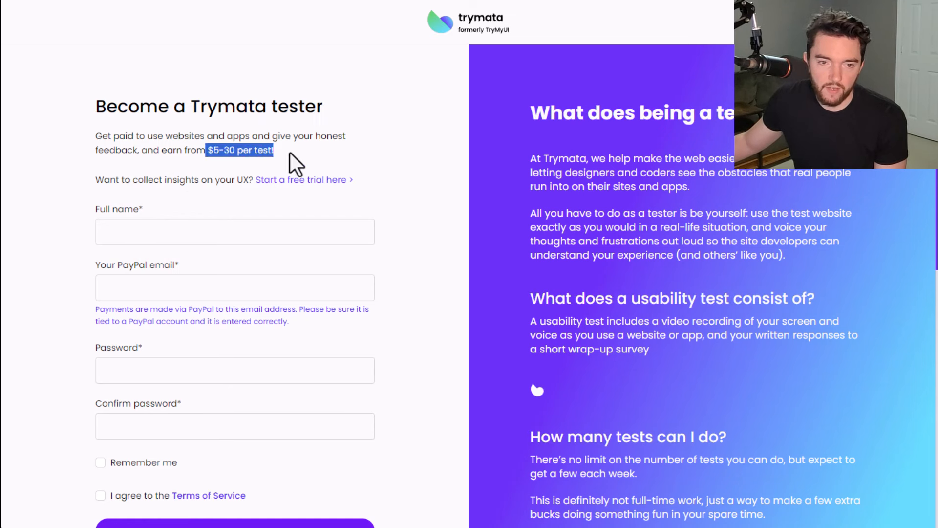
pyautogui.scroll(-3)
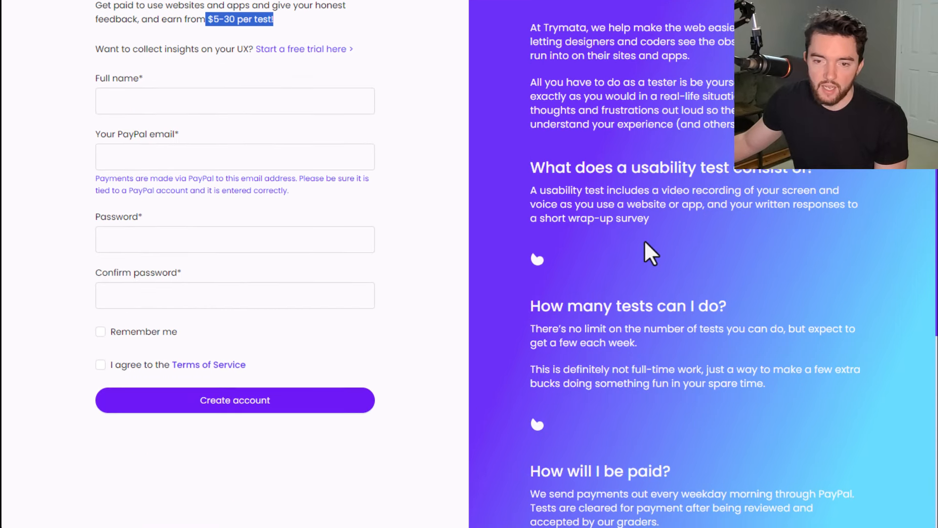
pyautogui.scroll(-3)
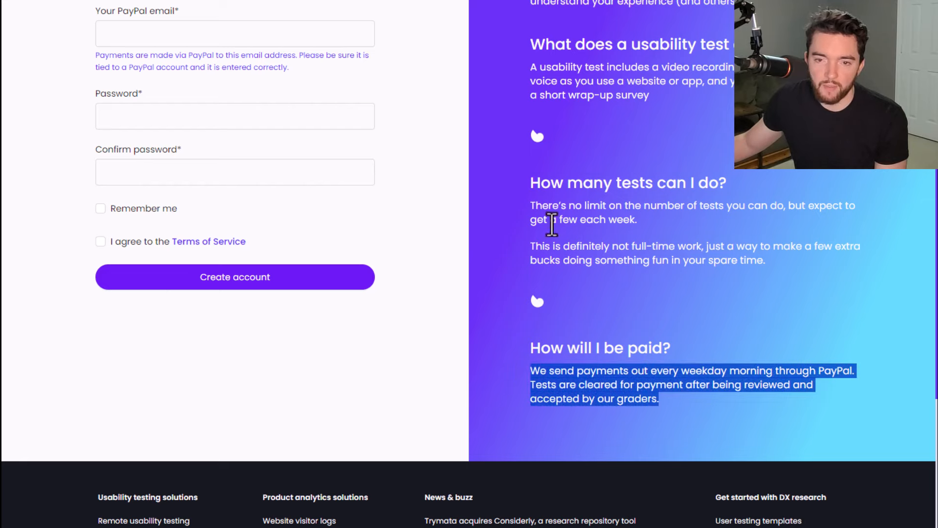
pyautogui.scroll(3)
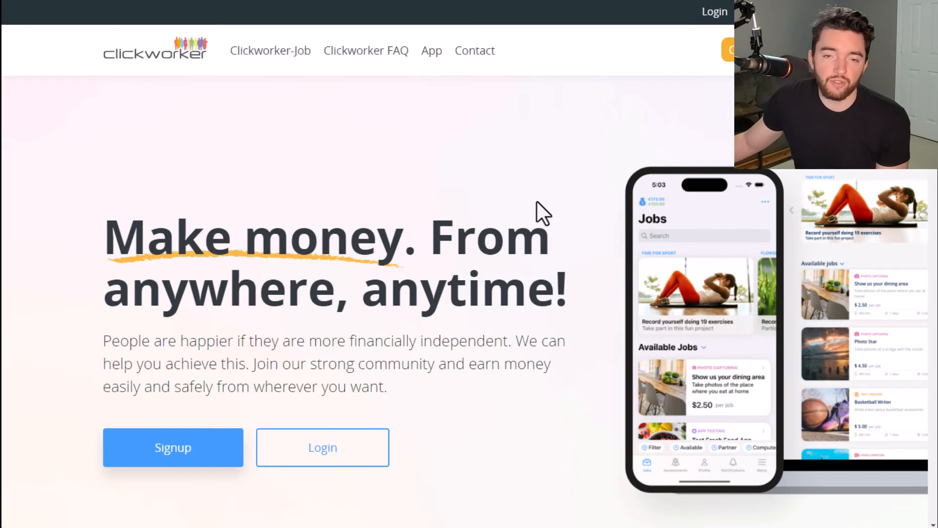
# Step: Browse the Clickworker homepage past community, micro-tasking, payment and privacy sections to the job categories
pyautogui.scroll(-3)
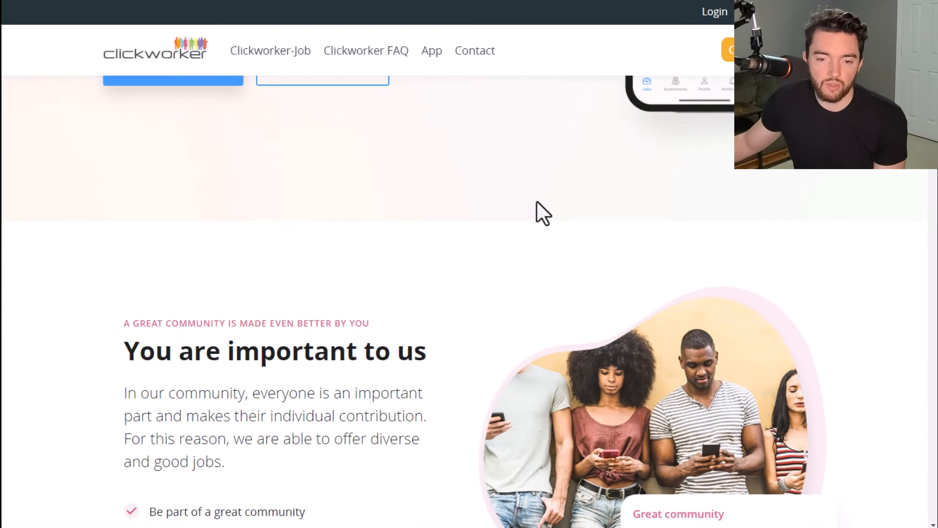
pyautogui.scroll(-3)
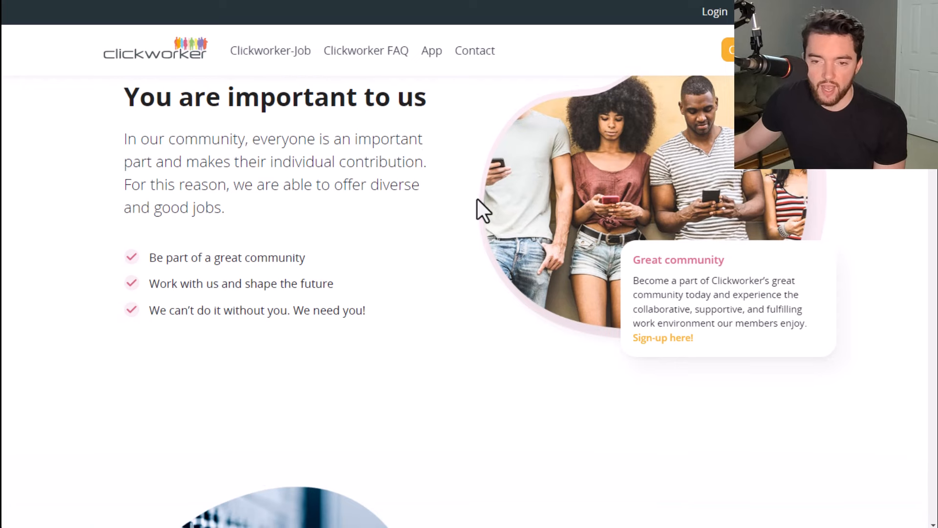
pyautogui.scroll(-3)
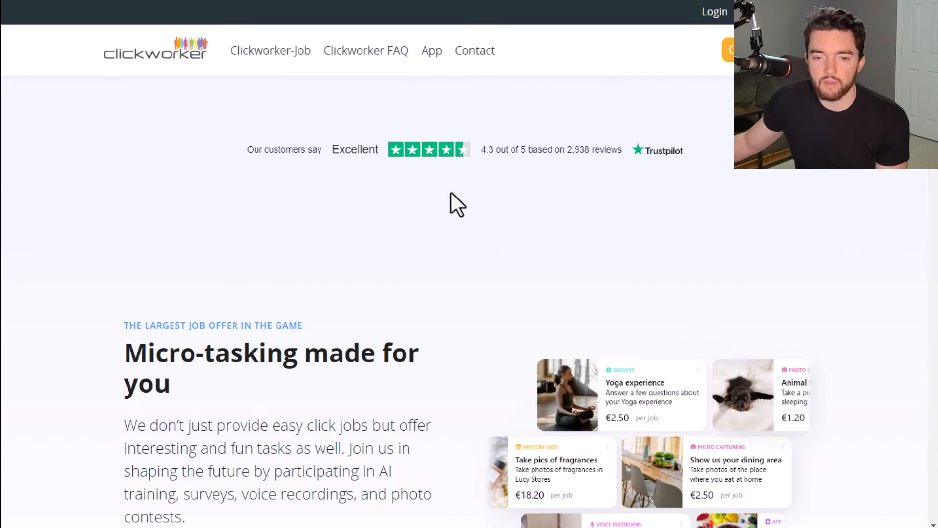
pyautogui.scroll(-3)
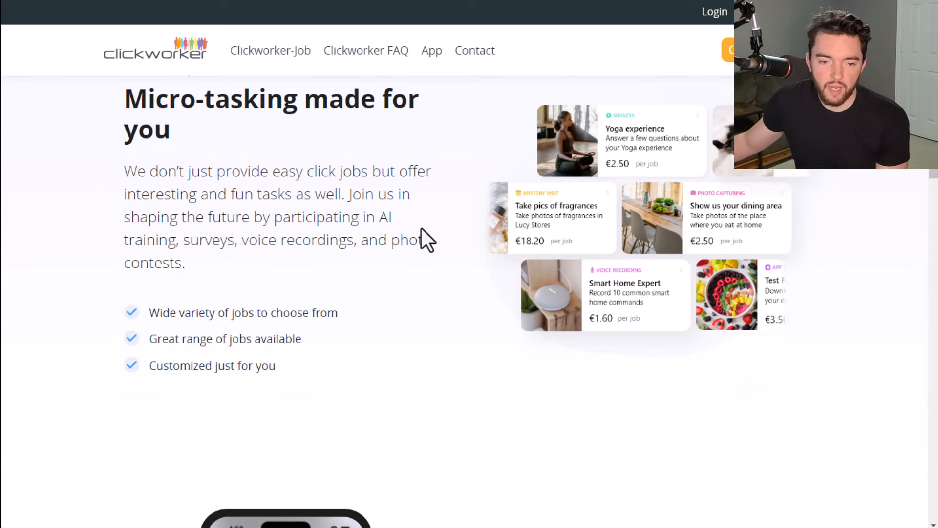
pyautogui.scroll(-3)
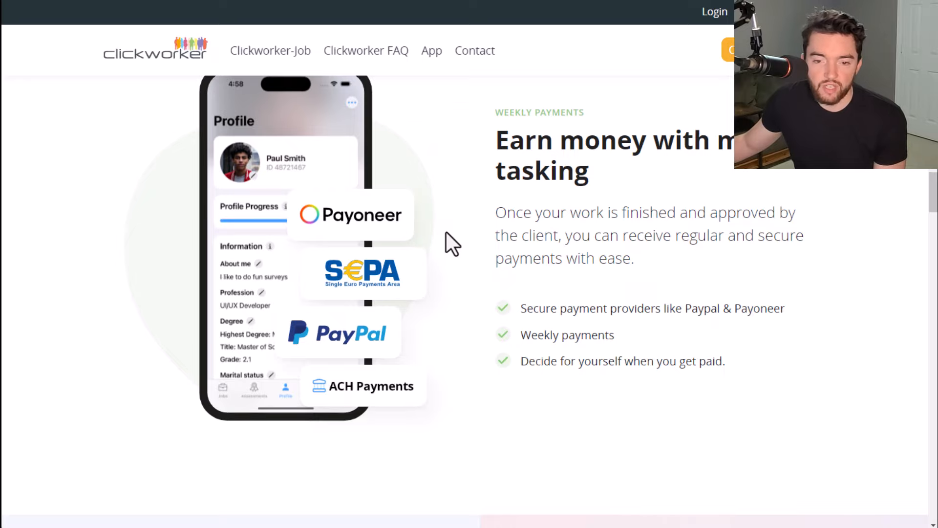
pyautogui.scroll(-3)
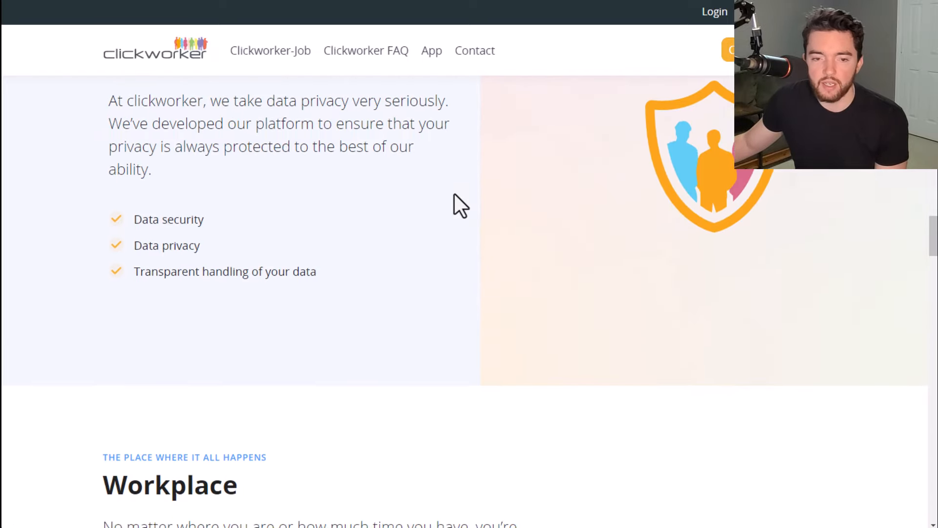
pyautogui.scroll(-3)
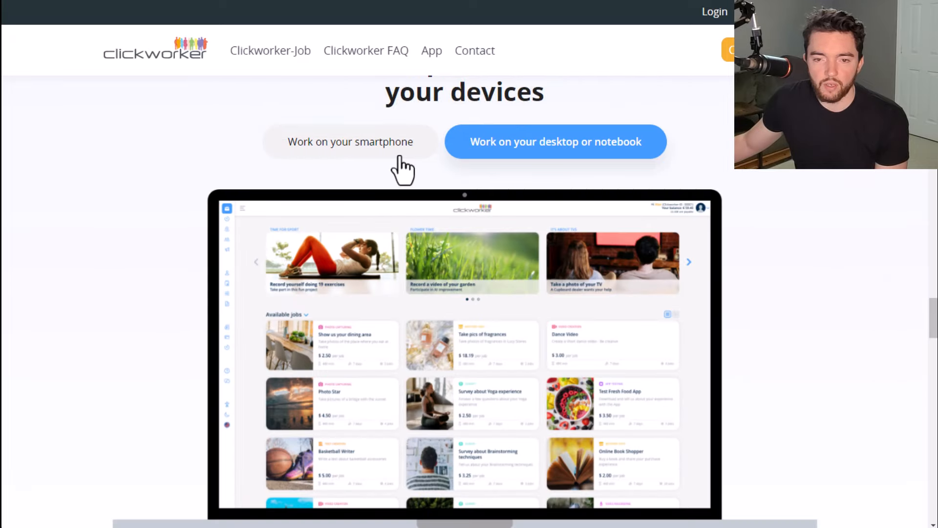
pyautogui.moveTo(379, 145)
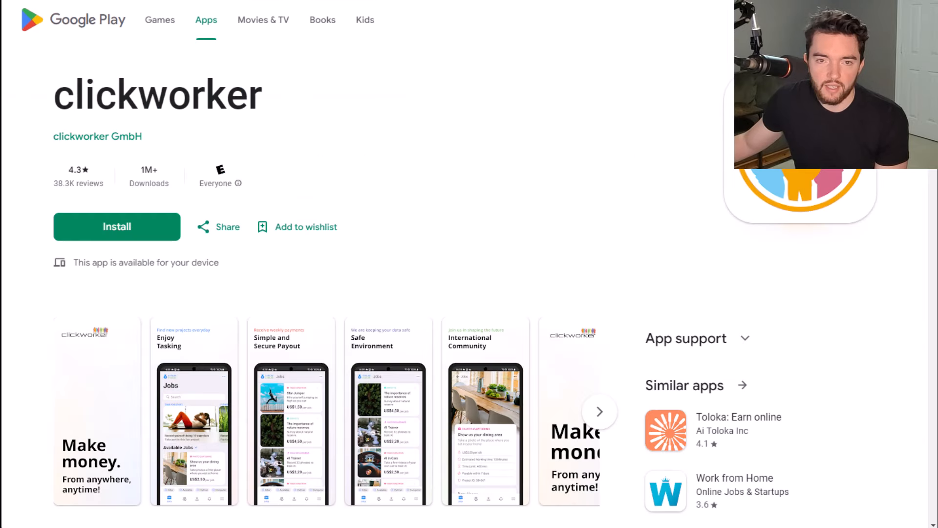
pyautogui.moveTo(409, 55)
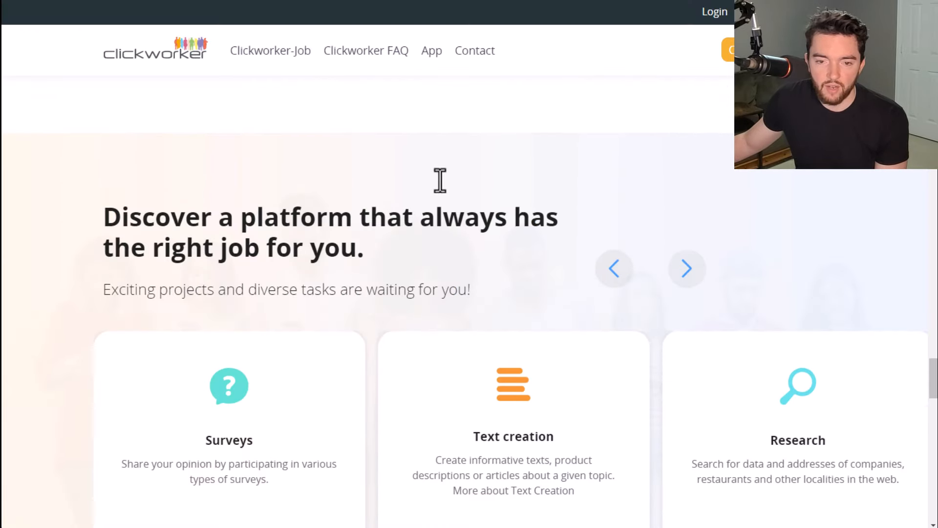
# Step: Page the Clickworker job-type carousel through several cards past App Testing
pyautogui.scroll(-3)
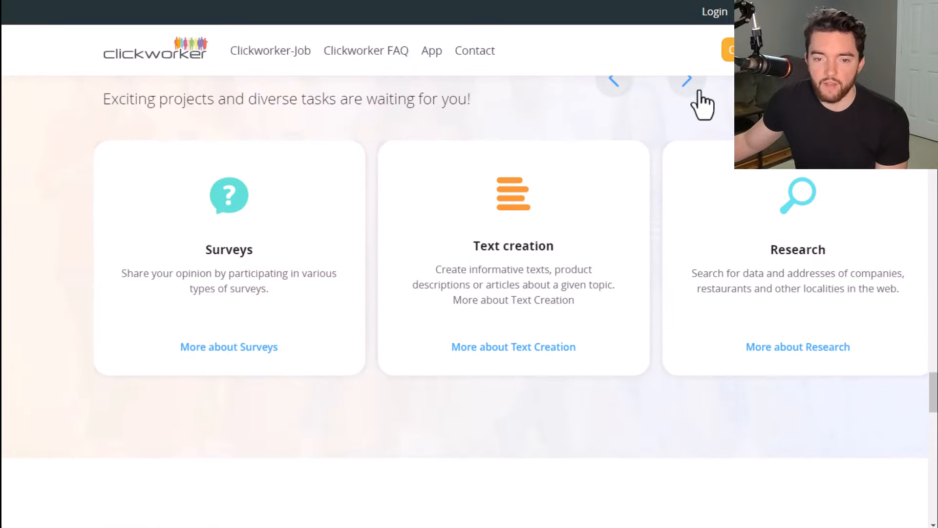
pyautogui.click(690, 80)
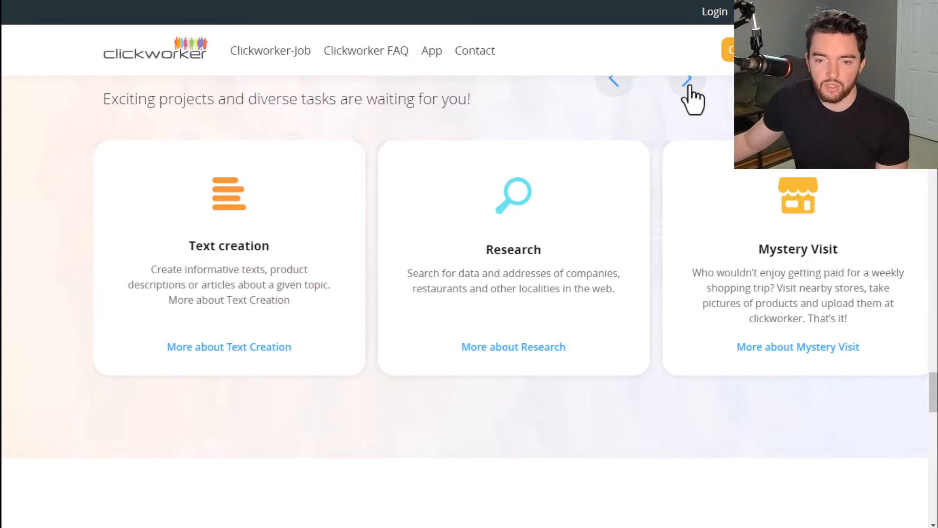
pyautogui.click(686, 82)
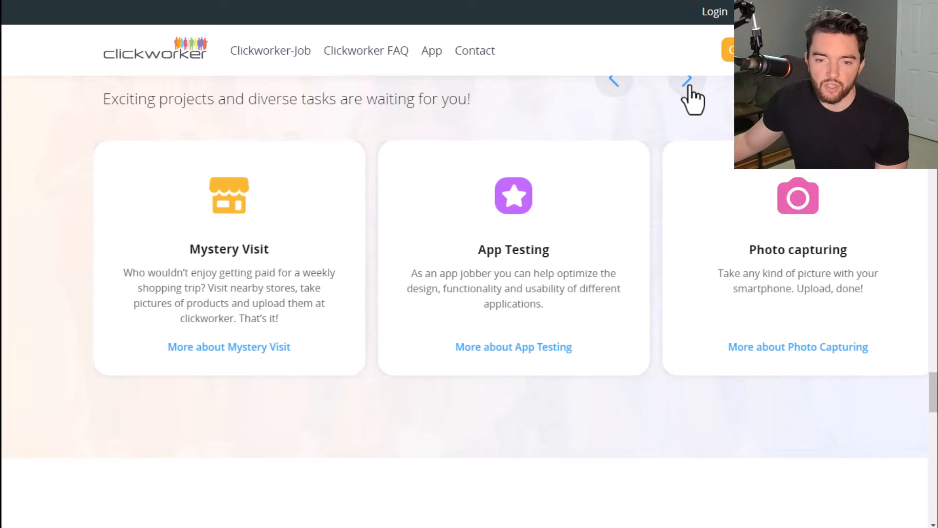
pyautogui.moveTo(401, 287)
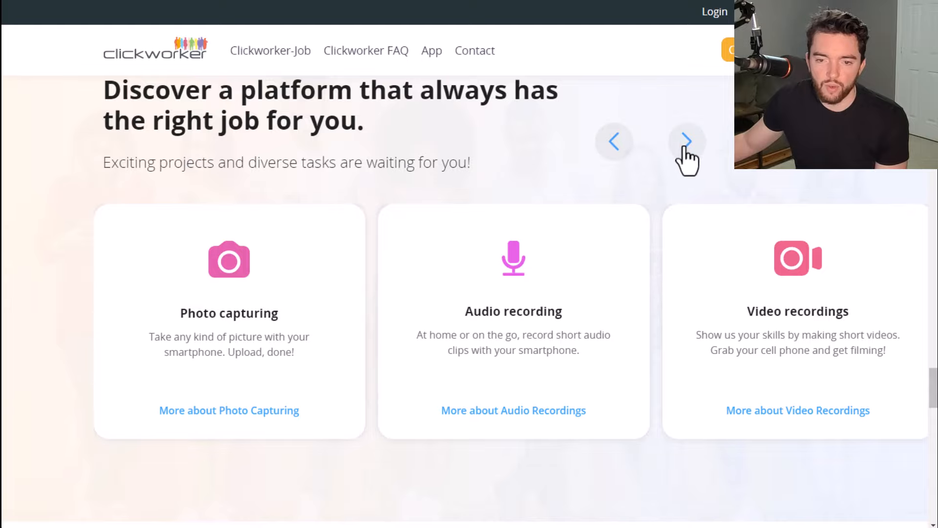
pyautogui.click(687, 141)
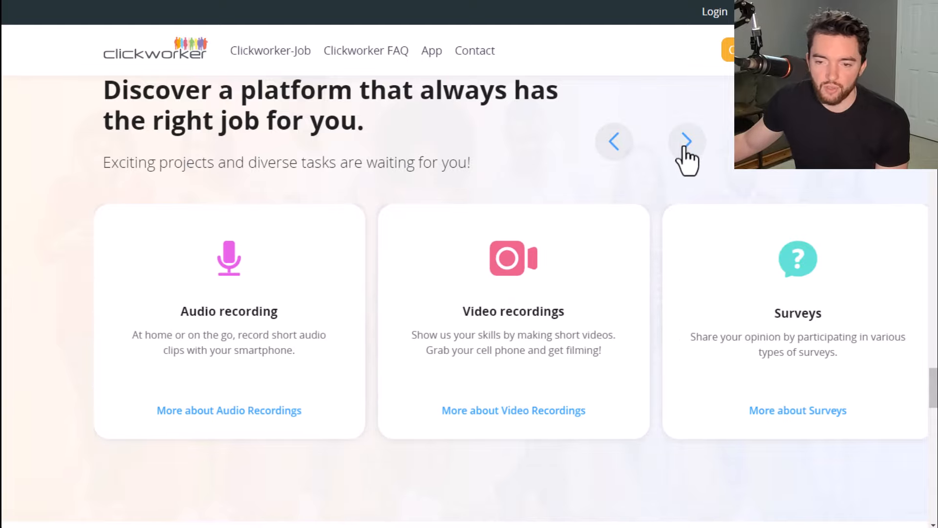
# Step: Continue down to clickworker's Glassdoor company overview with its 3.4 rating
pyautogui.scroll(-3)
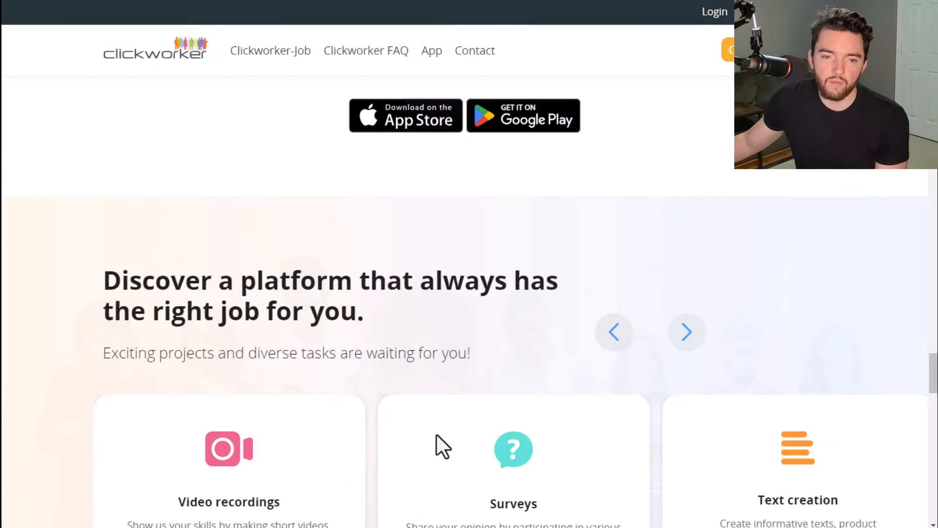
pyautogui.scroll(-3)
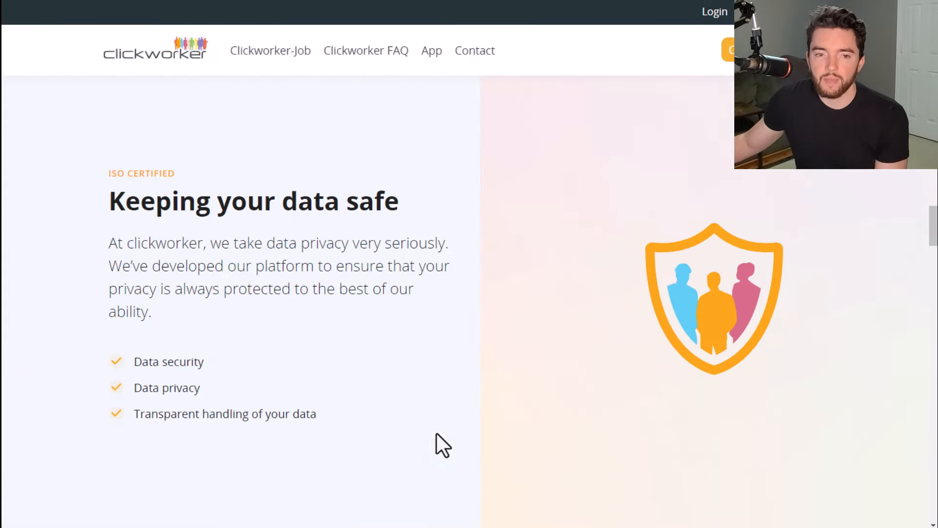
pyautogui.scroll(-3)
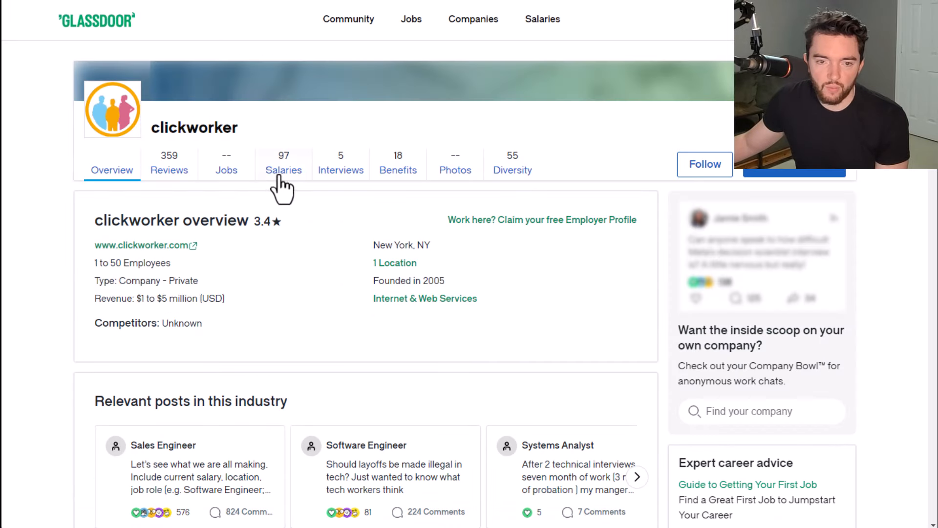
# Step: Show clickworker's Glassdoor salaries as hourly pay, e.g. ClickWorker $17-$32, Independent Contractor $27-$50
pyautogui.click(283, 168)
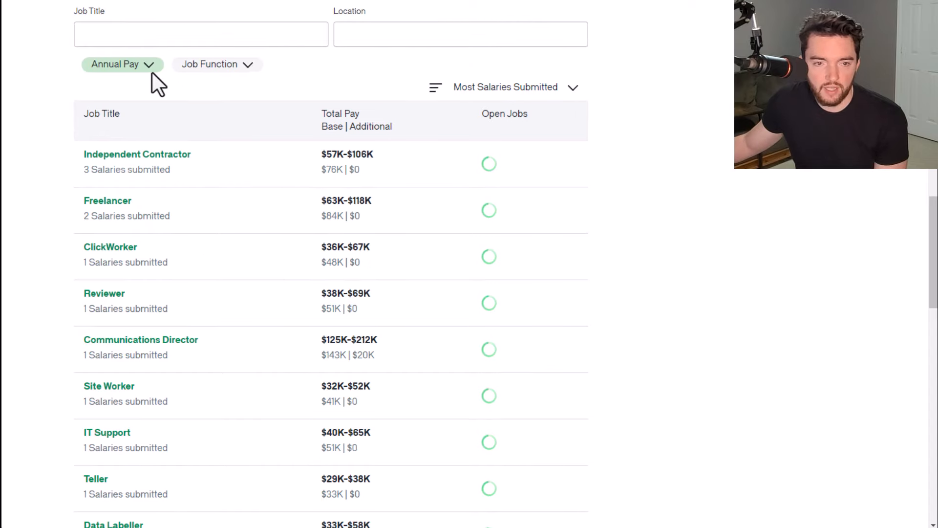
pyautogui.click(110, 246)
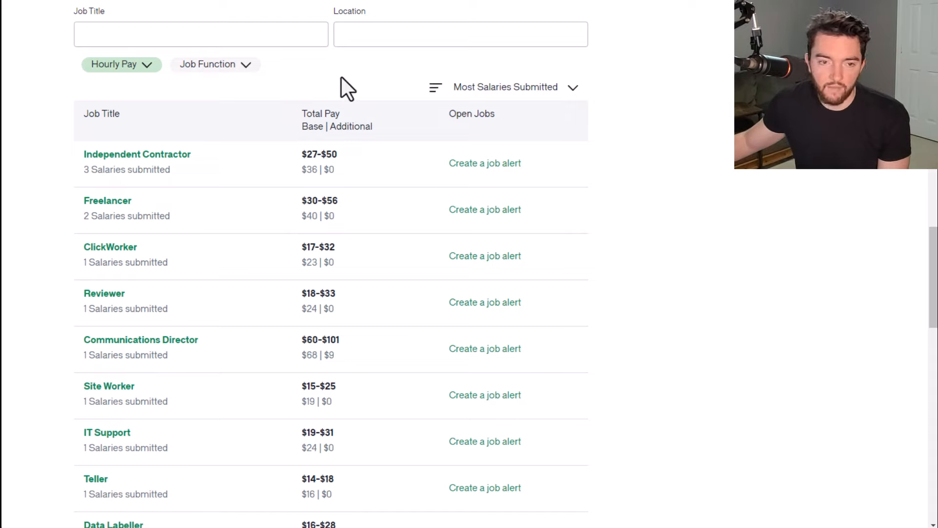
pyautogui.moveTo(364, 88)
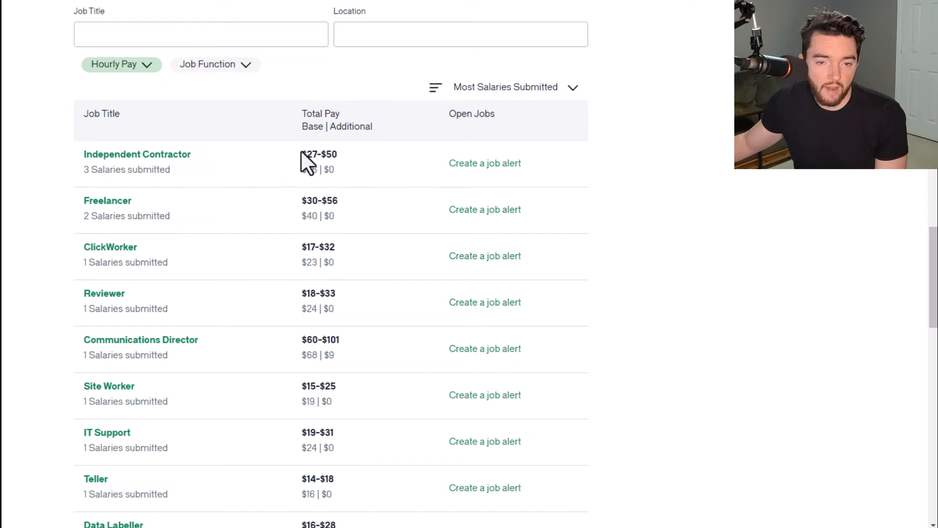
pyautogui.scroll(-3)
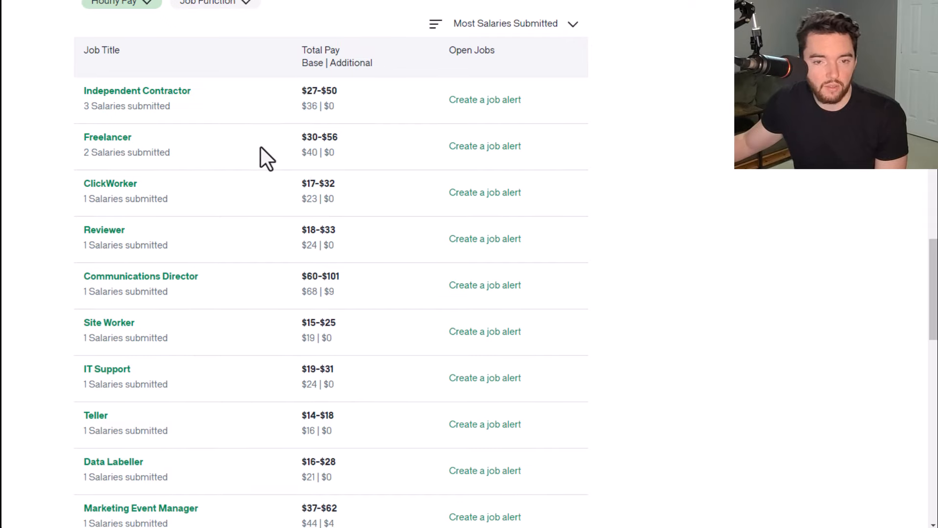
pyautogui.moveTo(316, 142)
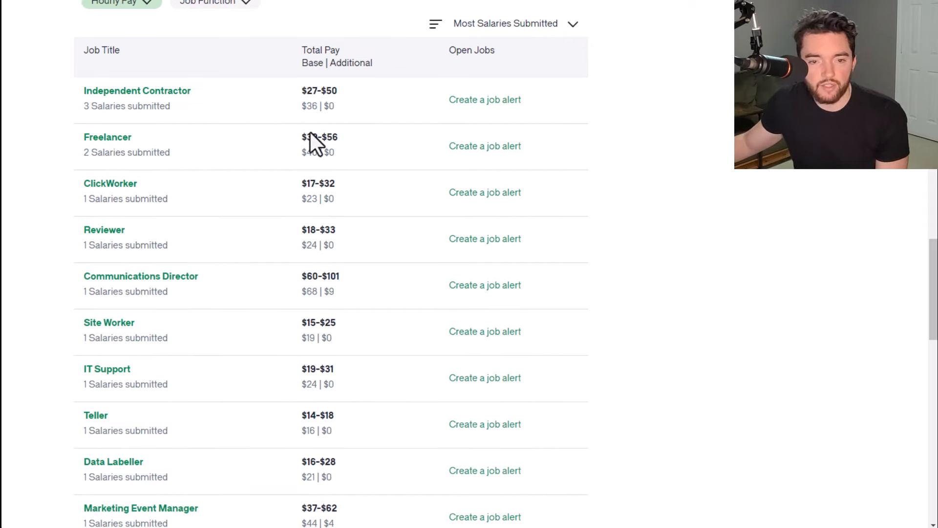
pyautogui.moveTo(316, 158)
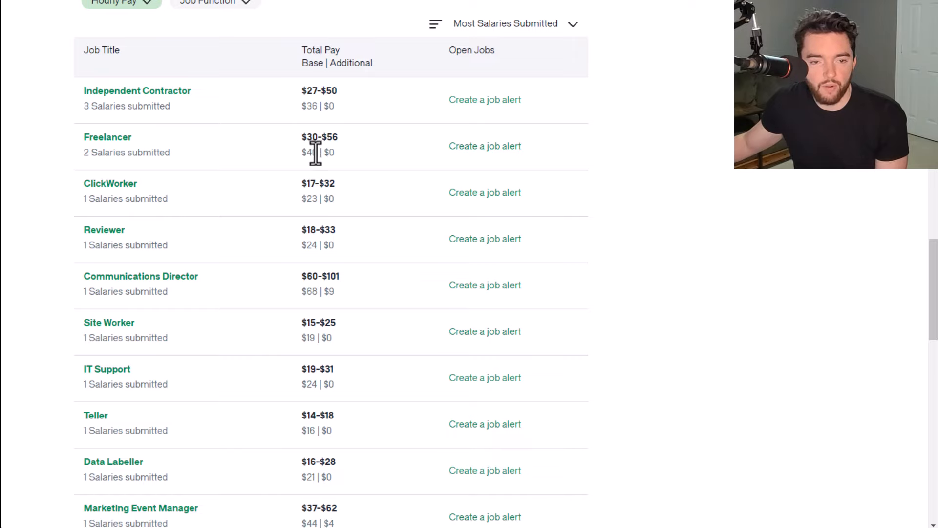
pyautogui.scroll(-3)
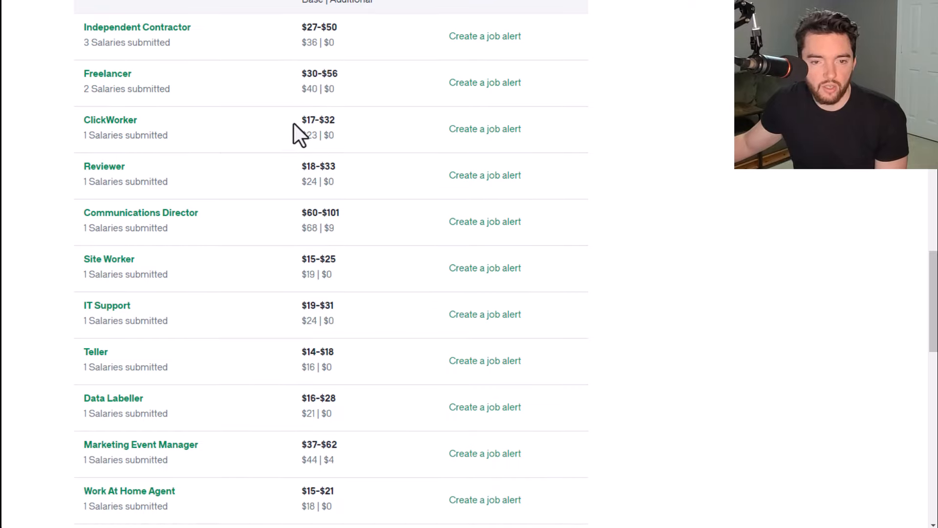
pyautogui.moveTo(373, 139)
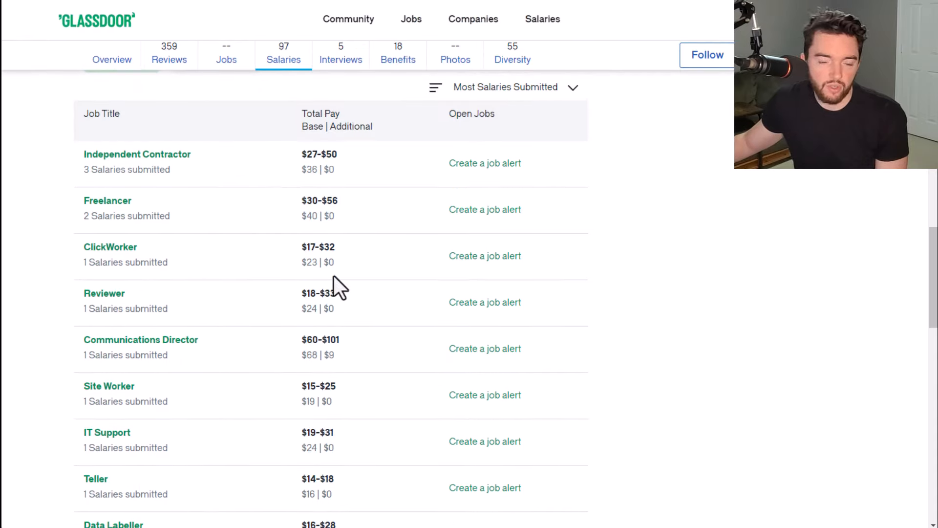
pyautogui.moveTo(338, 245)
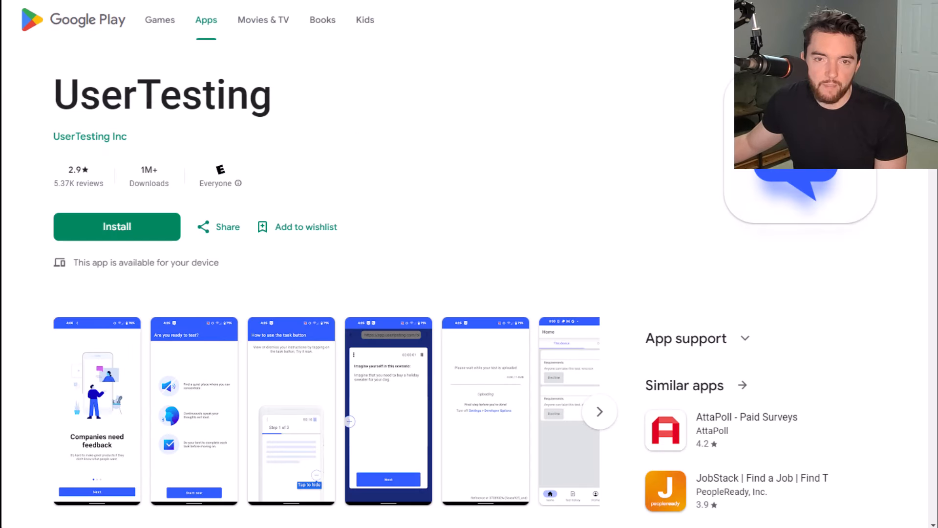
pyautogui.moveTo(368, 230)
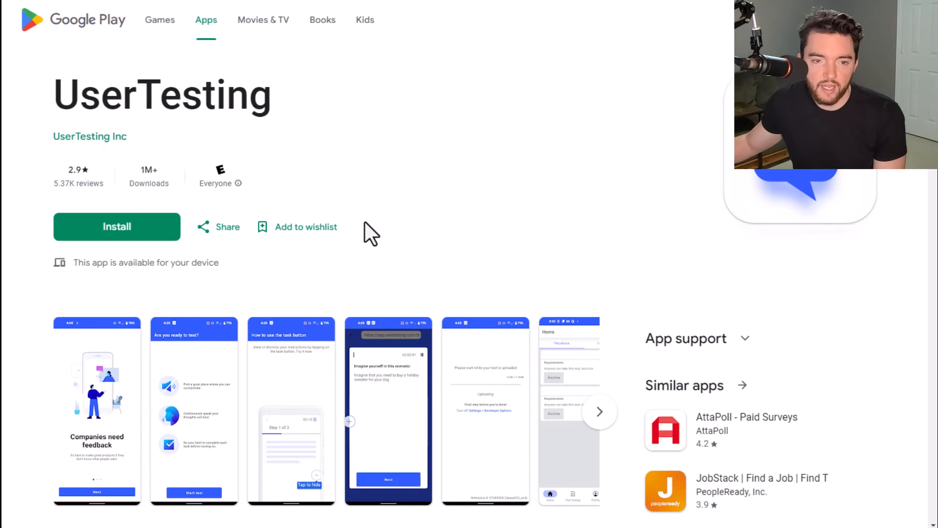
# Step: Enlarge the UserTesting screenshots and step through them to the test scenario screen
pyautogui.click(97, 410)
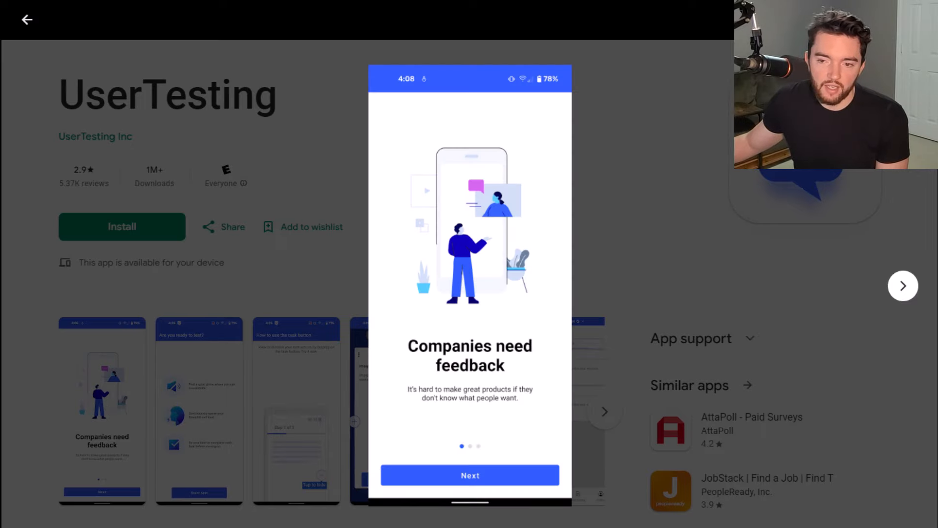
pyautogui.click(903, 285)
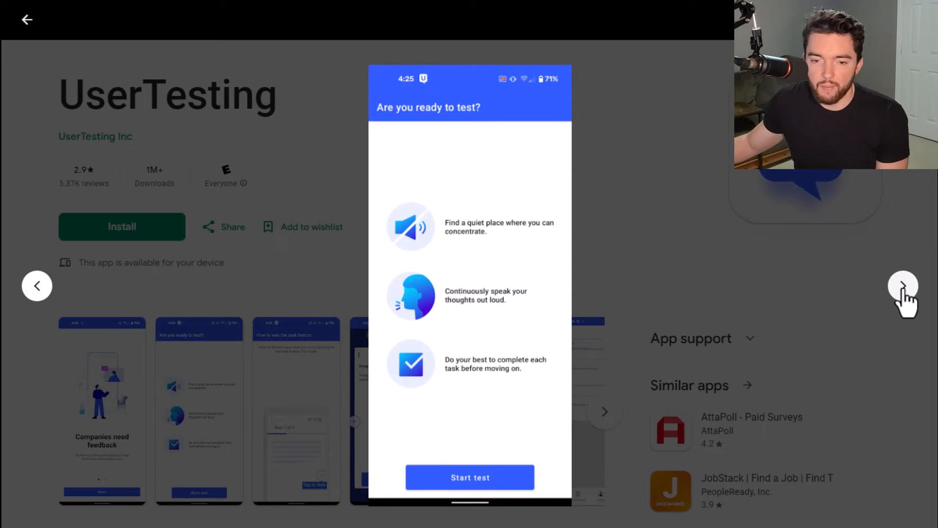
pyautogui.click(470, 477)
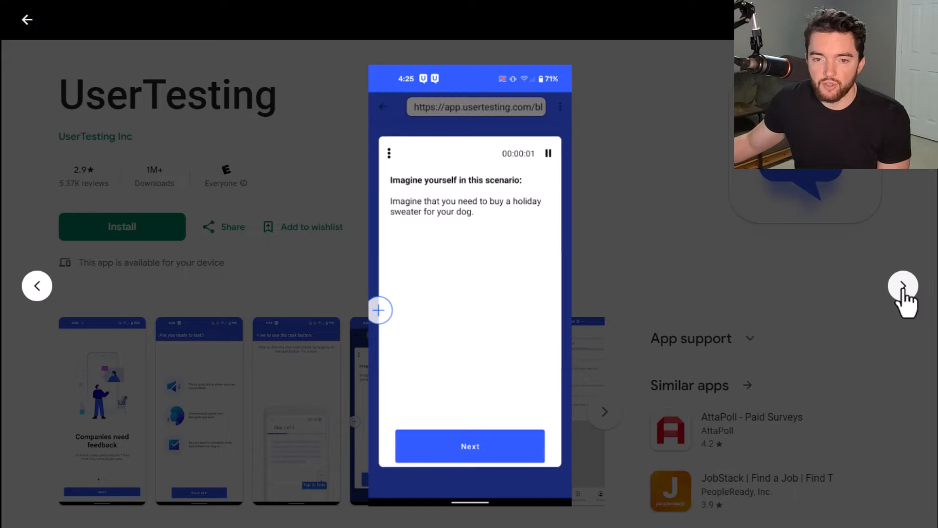
pyautogui.click(901, 284)
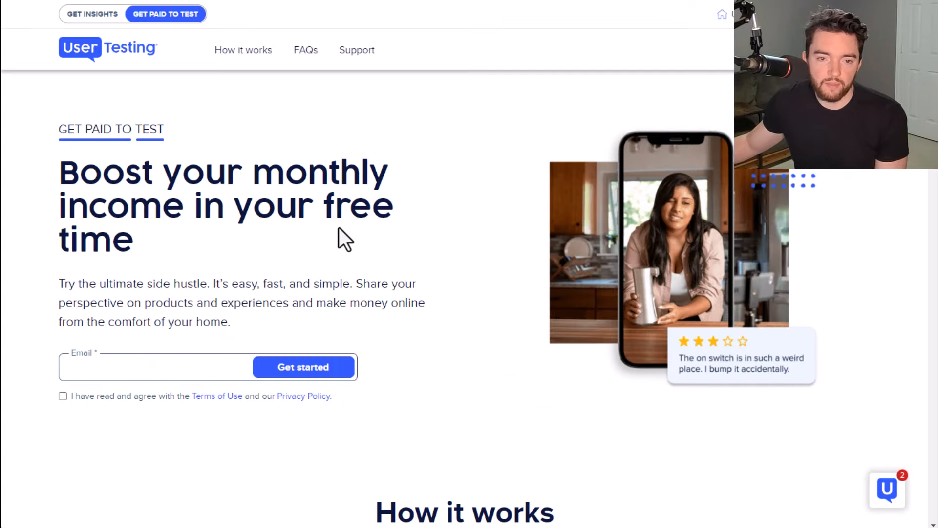
# Step: Expand a How it works step on the UserTesting page and move down to the FAQ
pyautogui.scroll(-3)
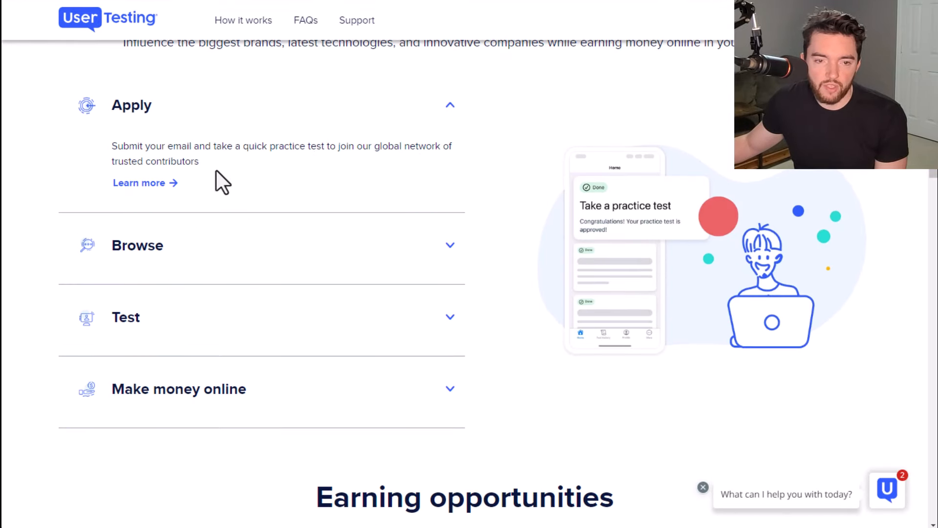
pyautogui.click(137, 246)
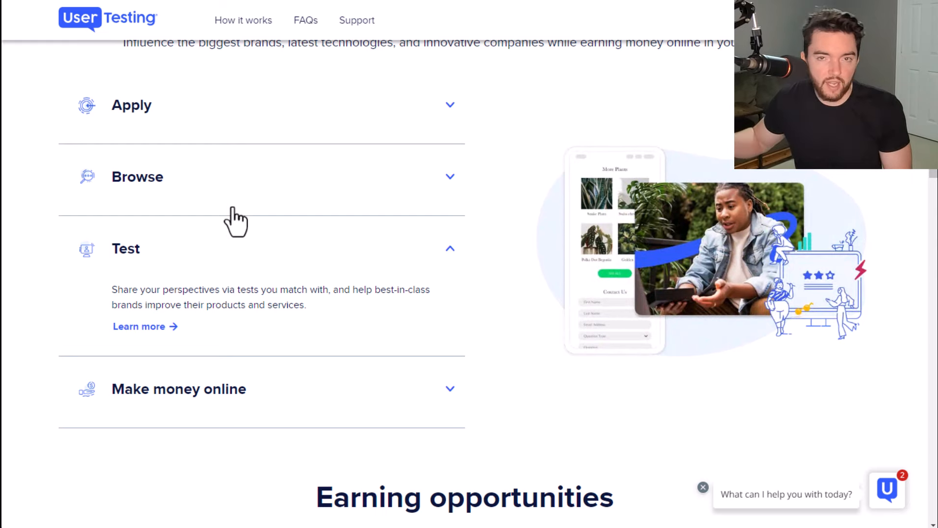
pyautogui.moveTo(249, 194)
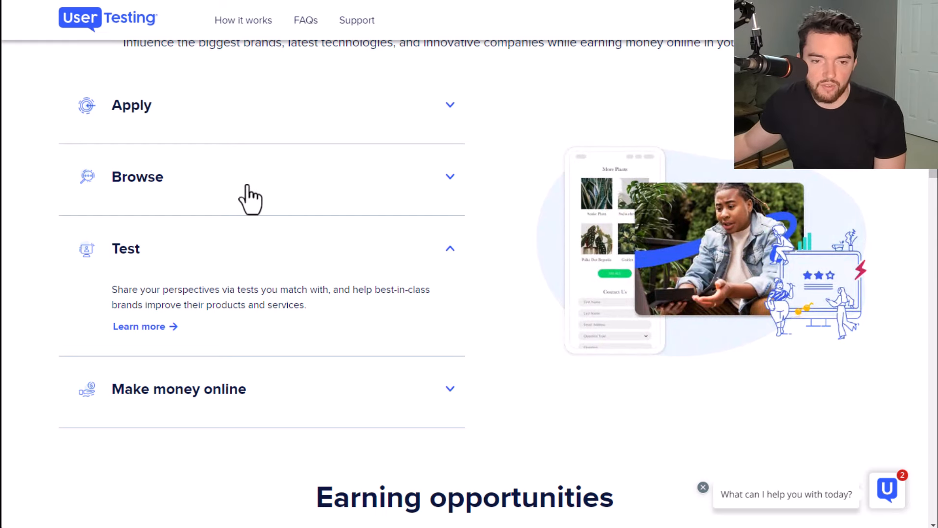
pyautogui.scroll(-3)
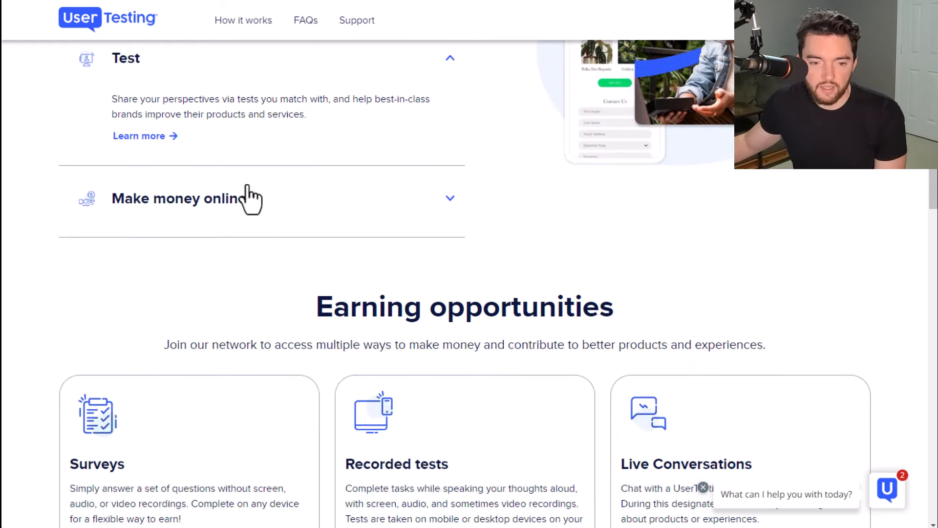
pyautogui.scroll(-3)
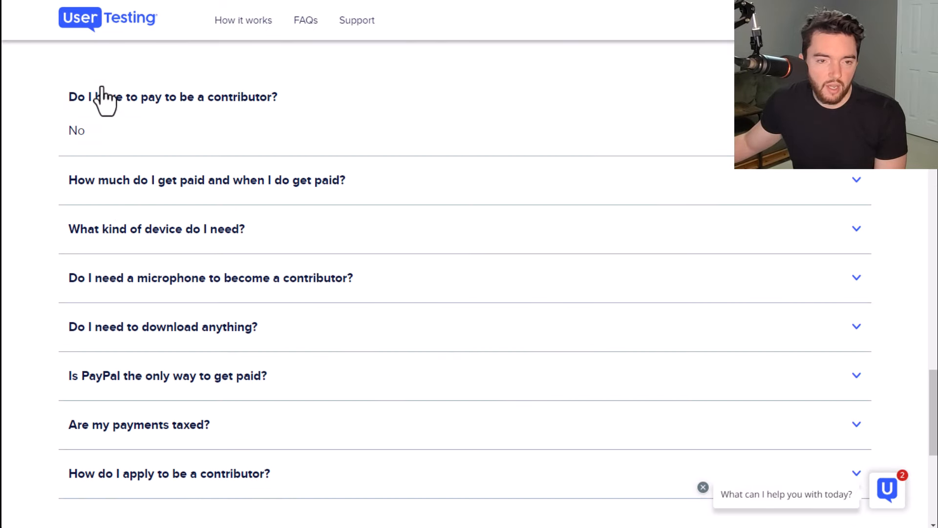
pyautogui.moveTo(319, 188)
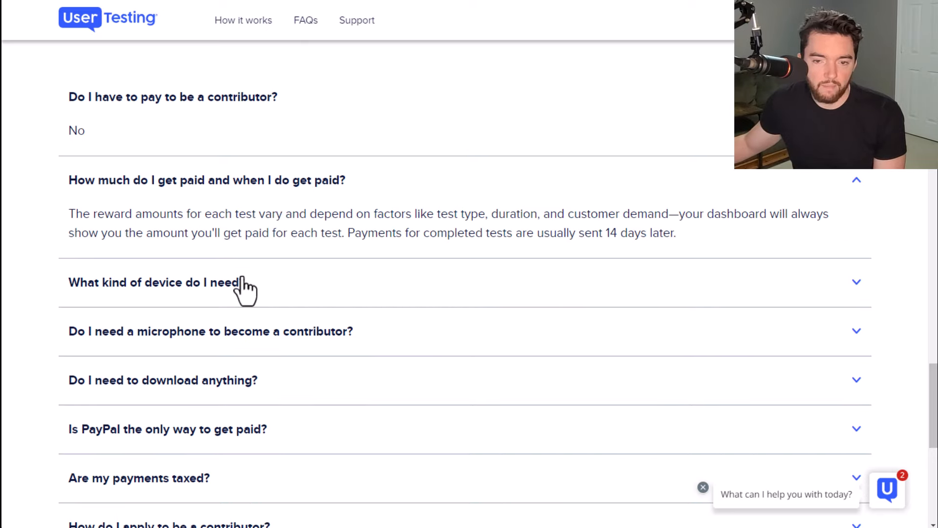
# Step: Expand the FAQ answers on device requirements and microphone, then follow the Google Play link
pyautogui.click(156, 282)
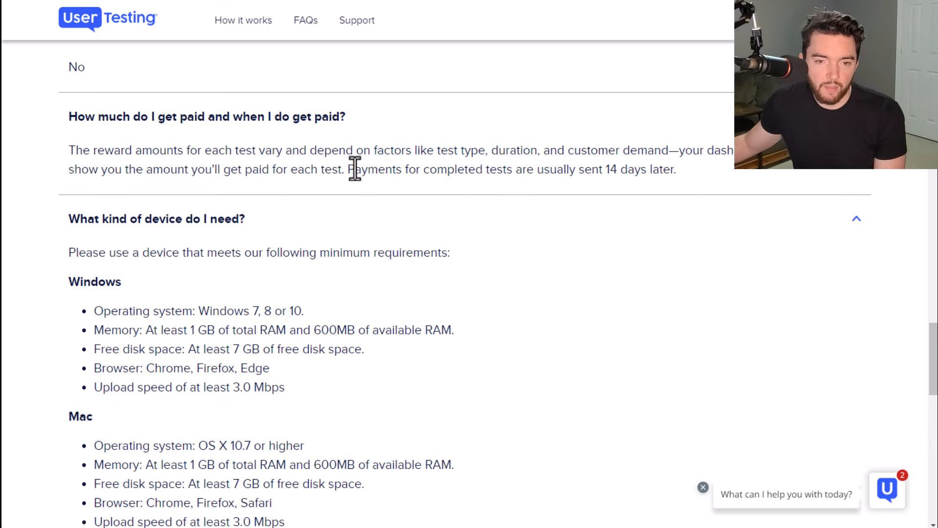
pyautogui.scroll(-3)
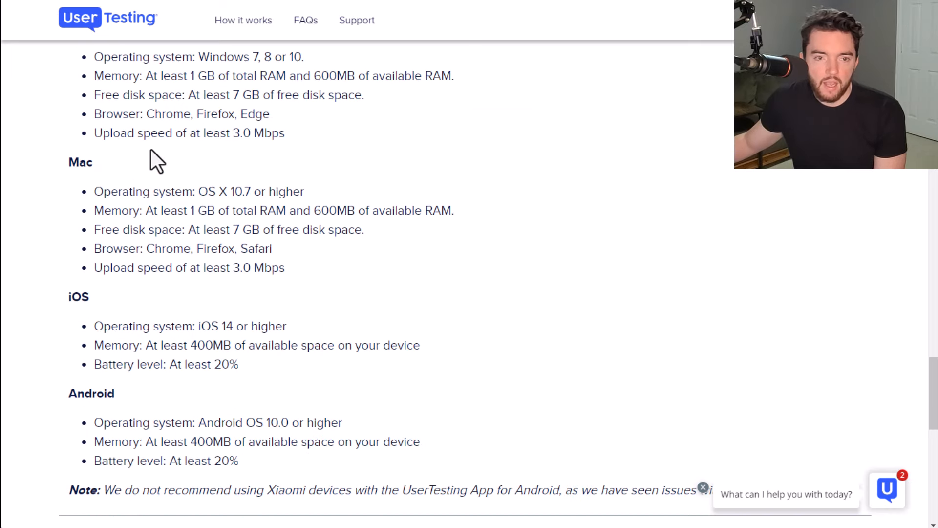
pyautogui.scroll(-3)
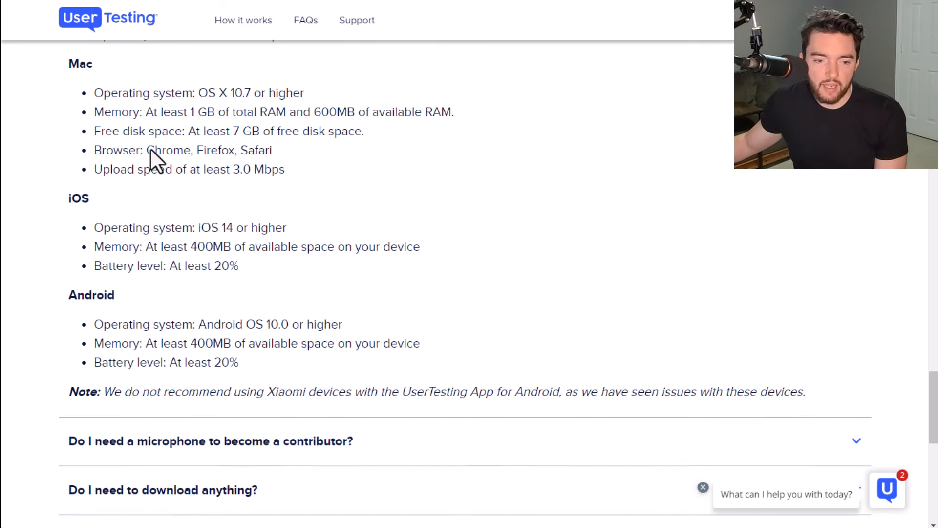
pyautogui.scroll(-3)
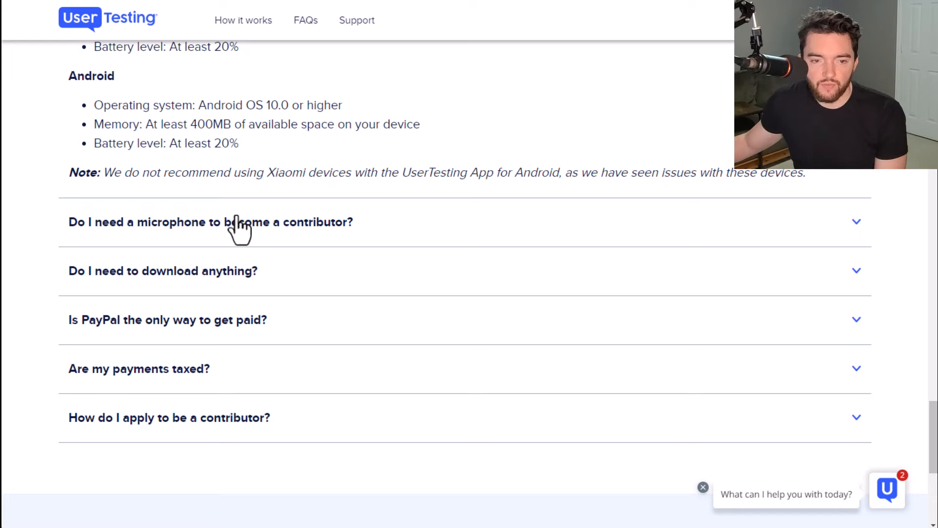
pyautogui.click(228, 223)
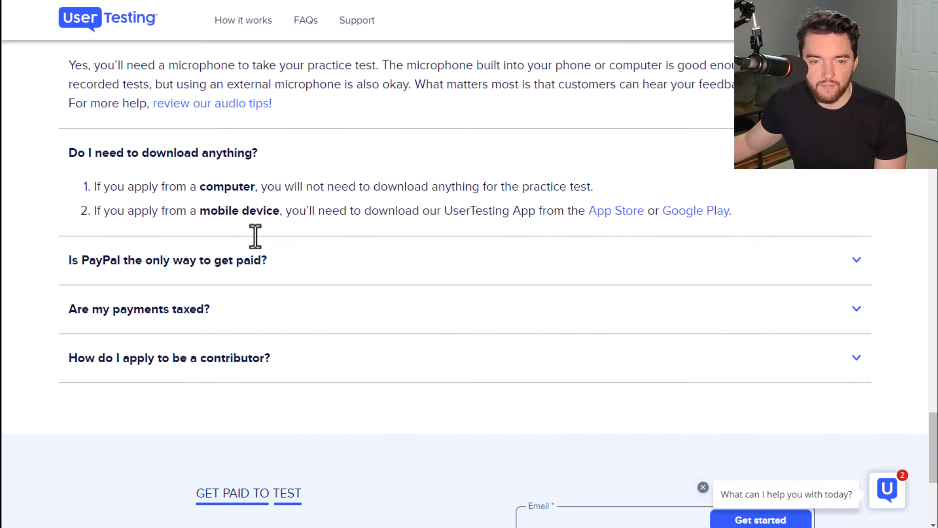
pyautogui.click(166, 260)
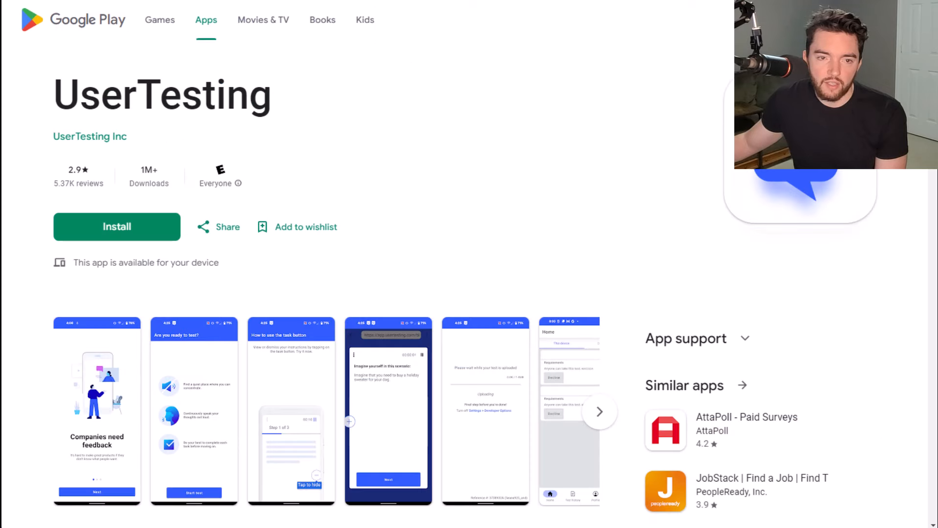
pyautogui.moveTo(479, 177)
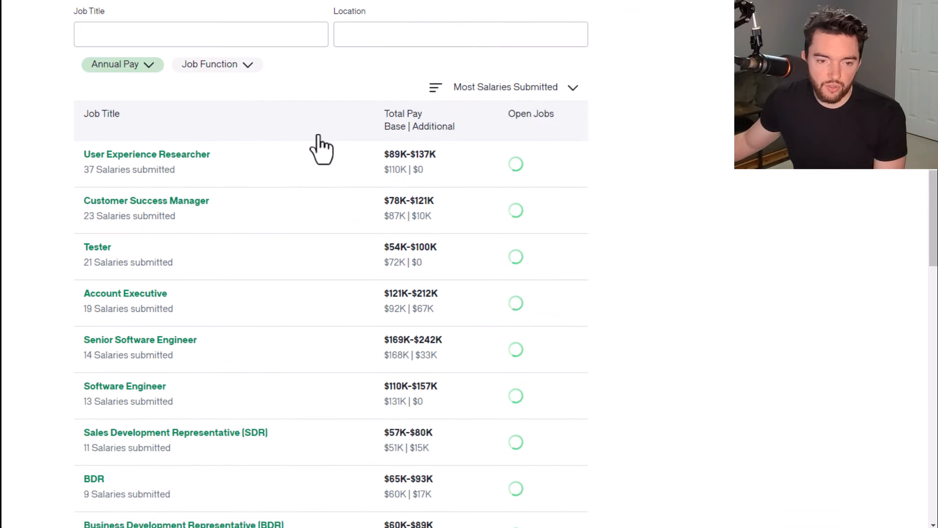
# Step: Switch UserTesting salaries to Hourly Pay and scan the job titles, Tester showing $26-$48 with $34 base
pyautogui.click(122, 65)
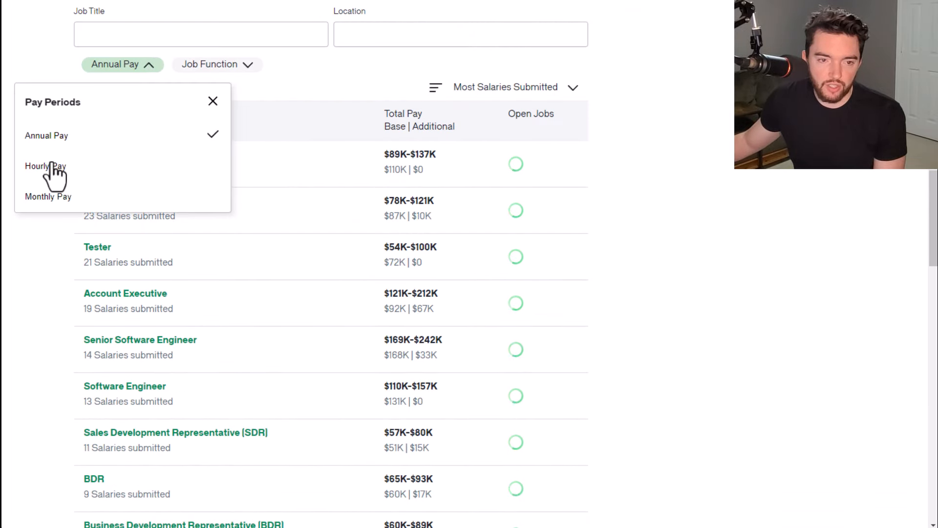
pyautogui.click(47, 165)
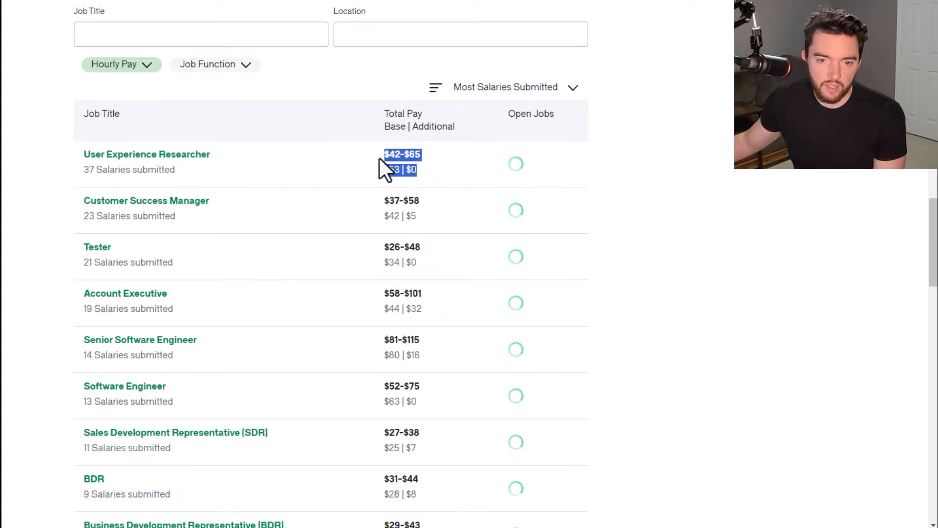
pyautogui.scroll(-3)
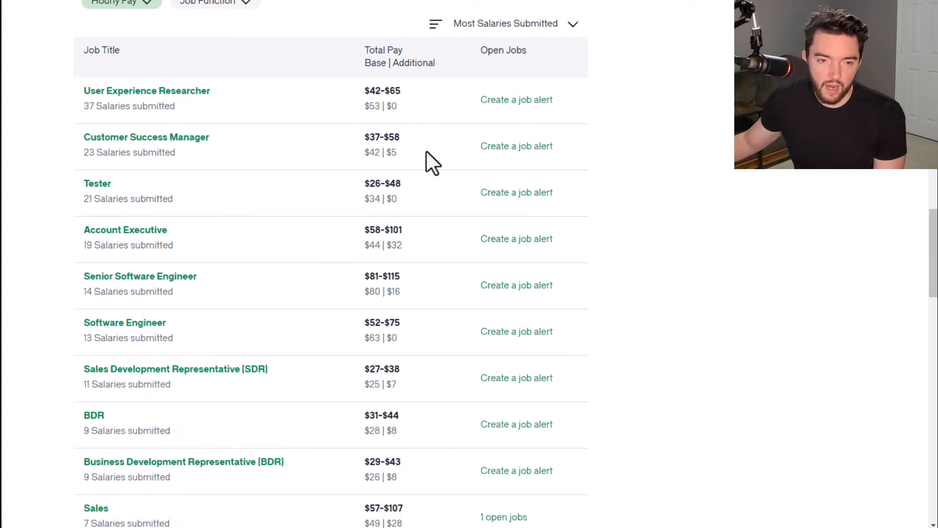
pyautogui.moveTo(279, 139)
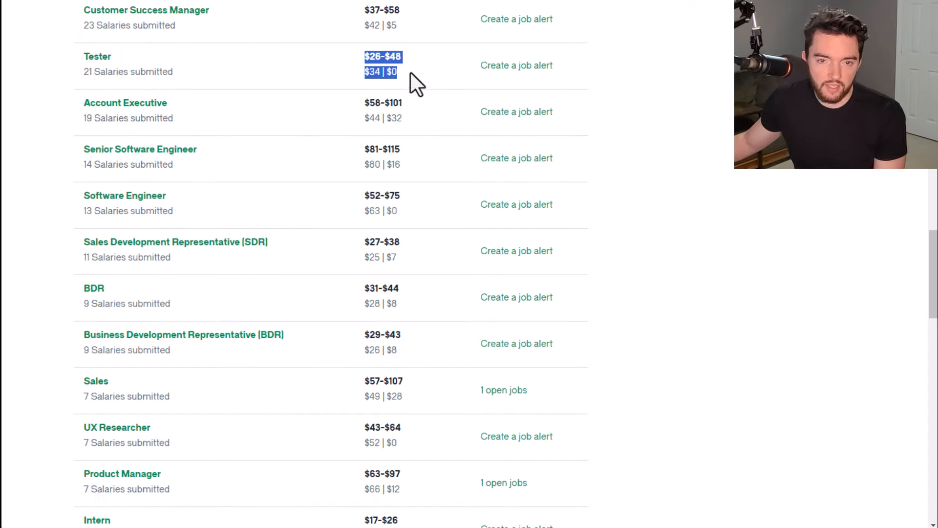
pyautogui.scroll(-3)
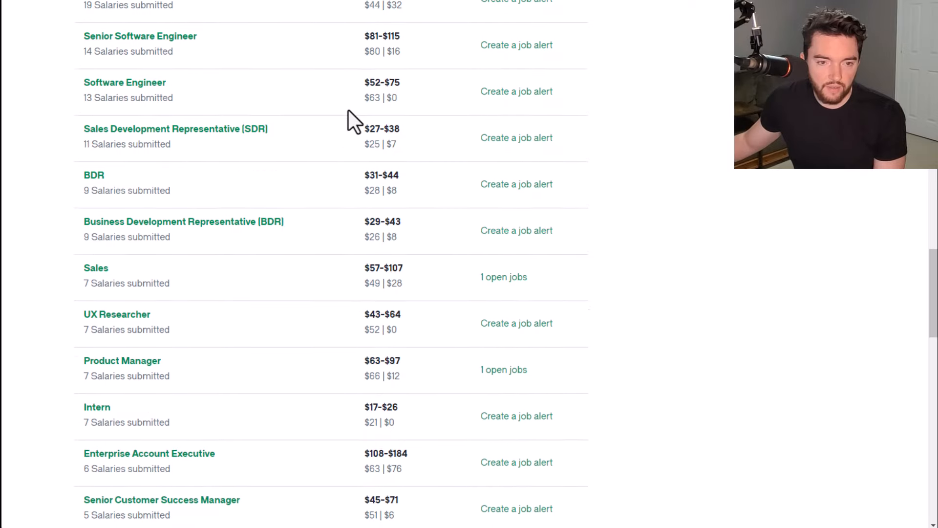
pyautogui.scroll(-3)
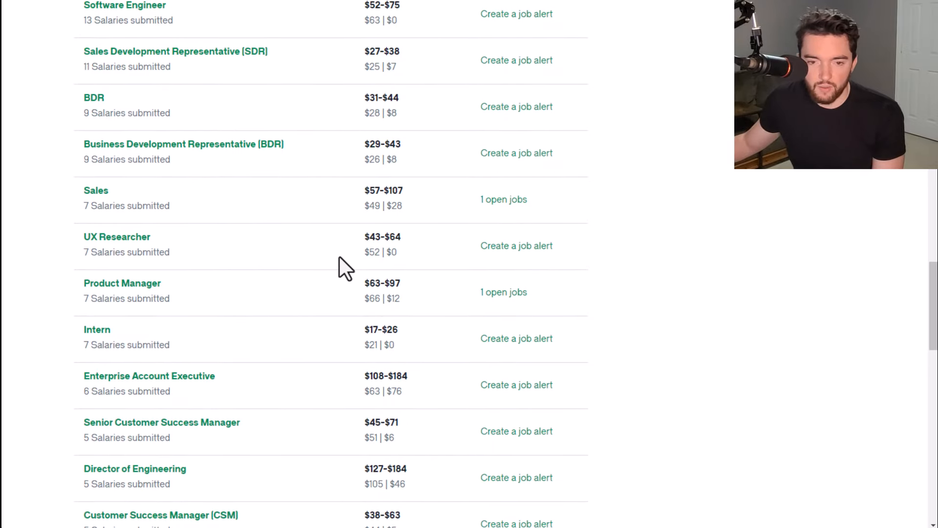
pyautogui.scroll(3)
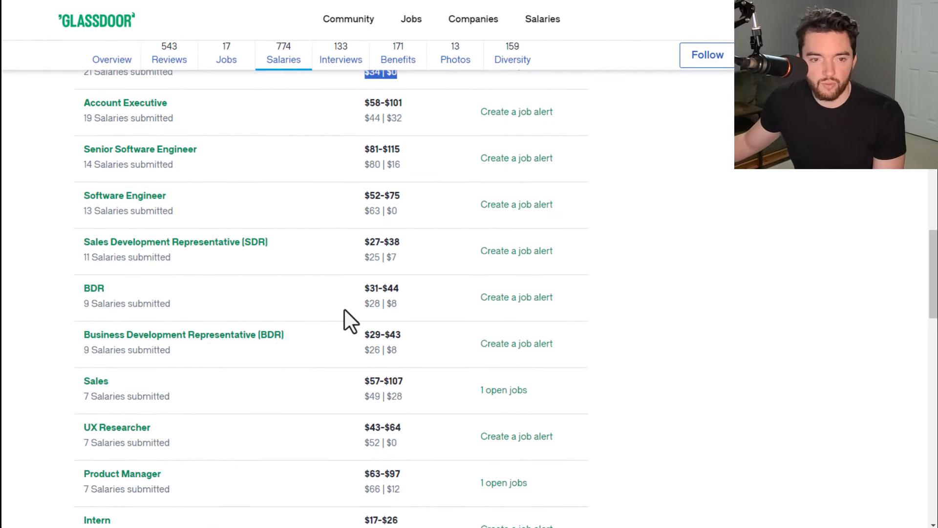
pyautogui.scroll(-3)
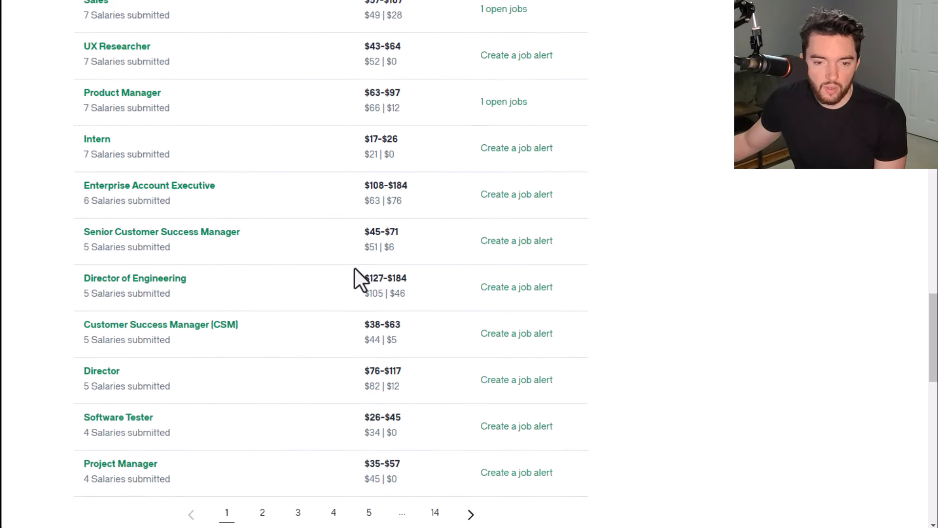
pyautogui.scroll(3)
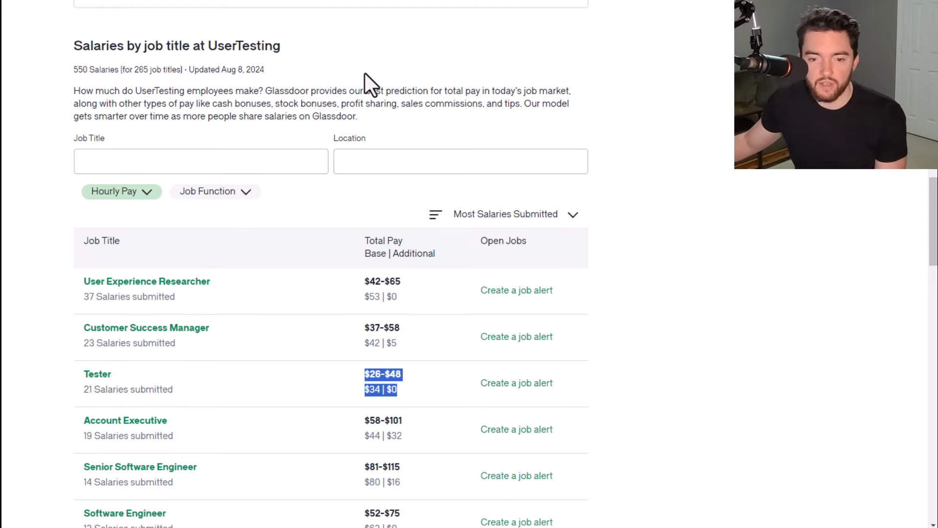
pyautogui.scroll(-3)
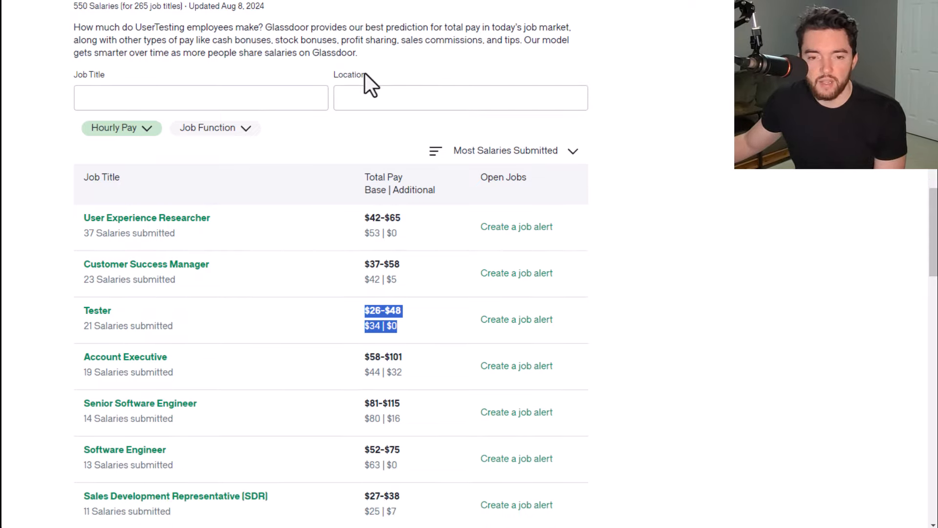
pyautogui.moveTo(434, 233)
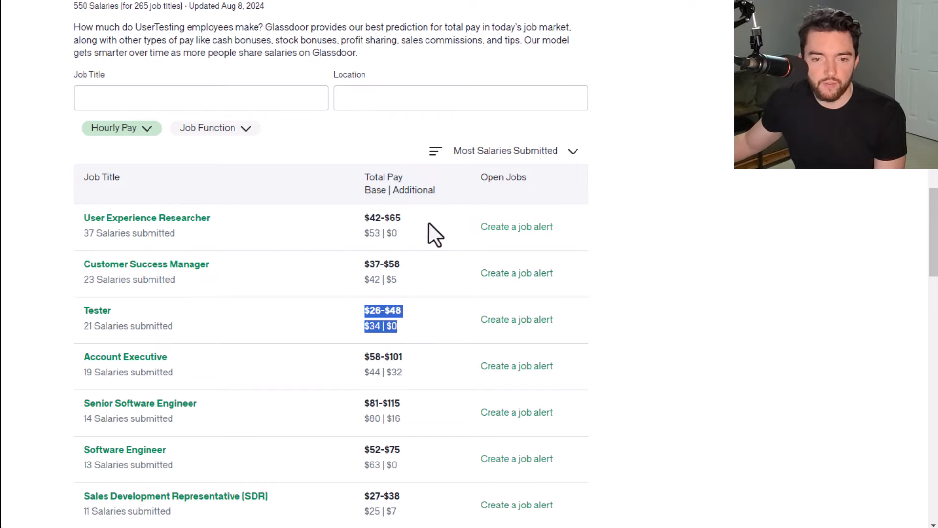
pyautogui.moveTo(428, 276)
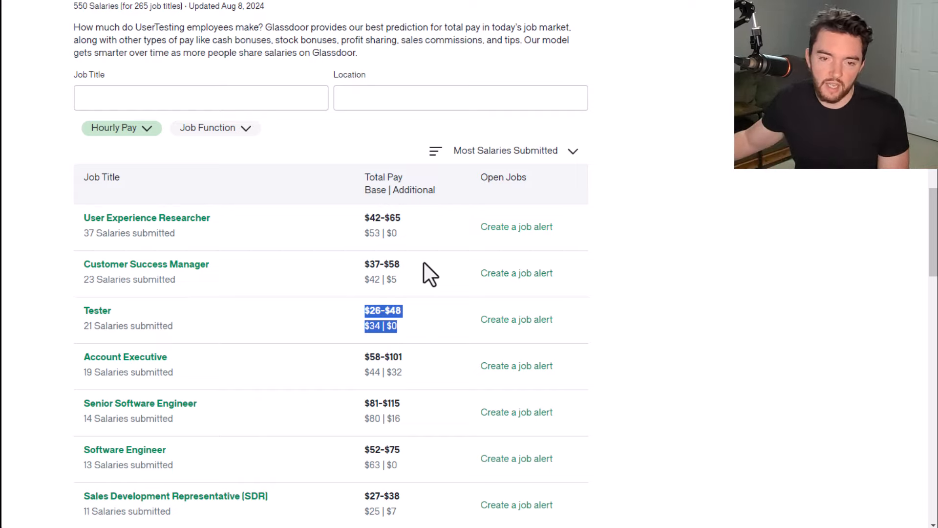
pyautogui.moveTo(327, 280)
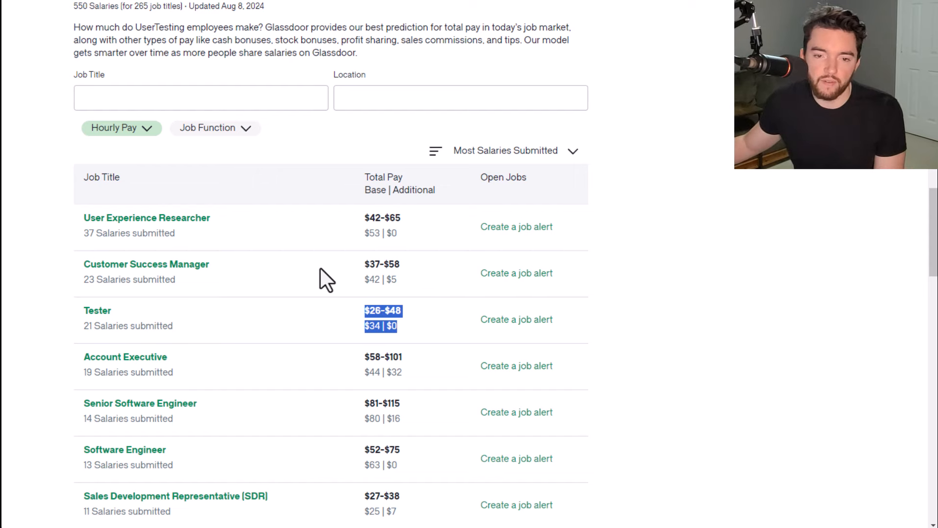
pyautogui.moveTo(338, 218)
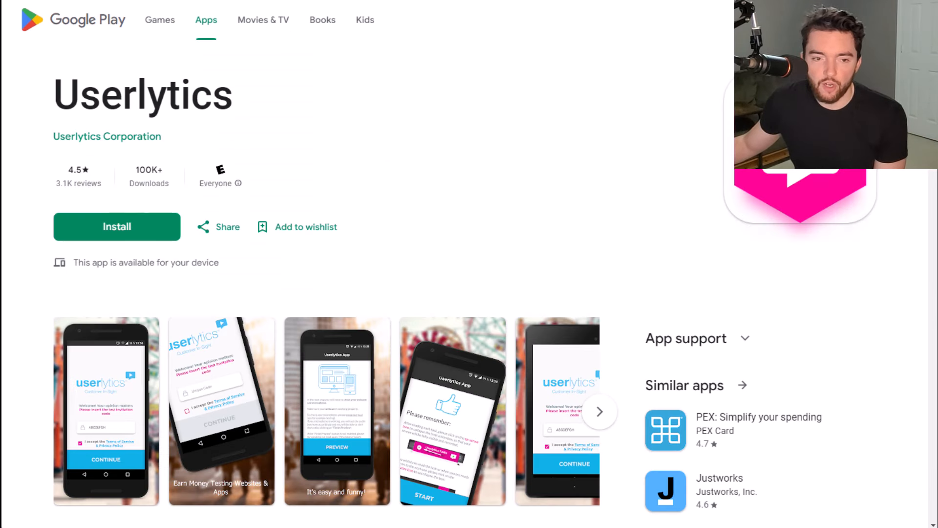
pyautogui.moveTo(457, 112)
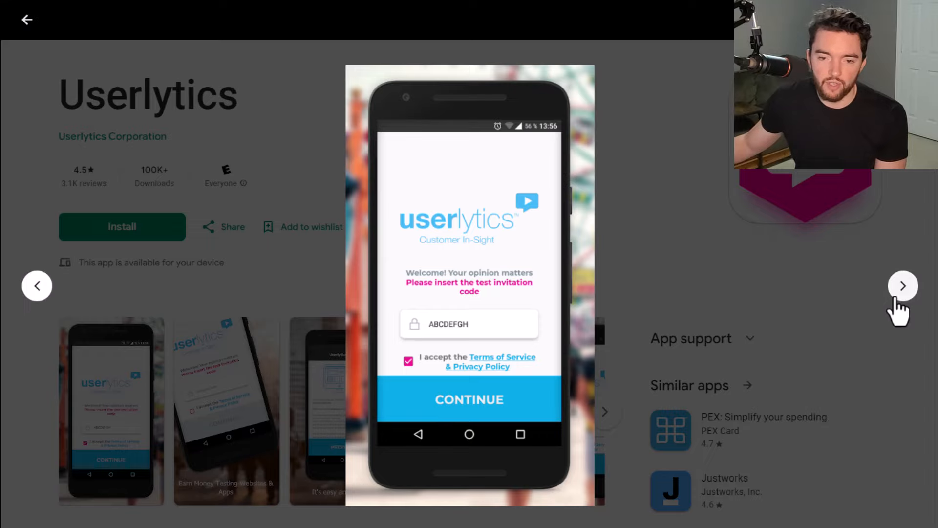
# Step: Step through the next two enlarged Userlytics app screenshots in the Google Play viewer
pyautogui.click(902, 285)
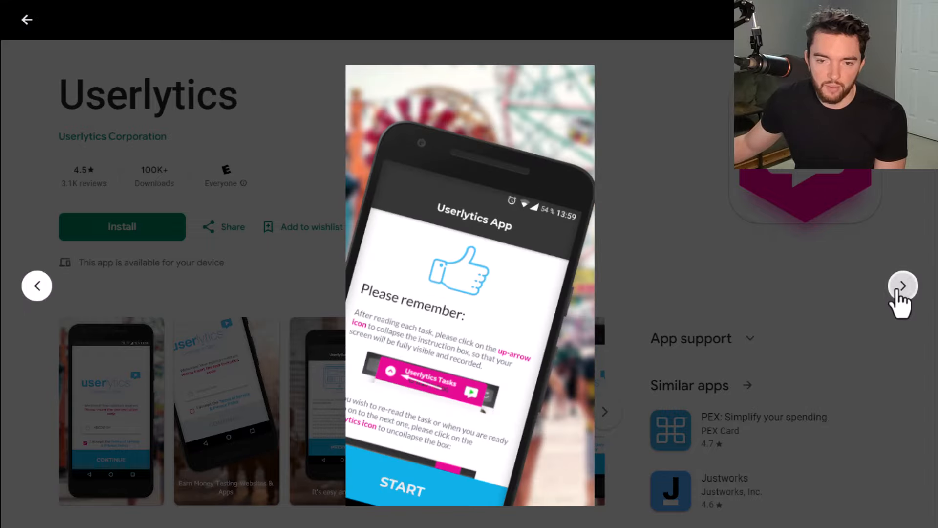
pyautogui.click(903, 286)
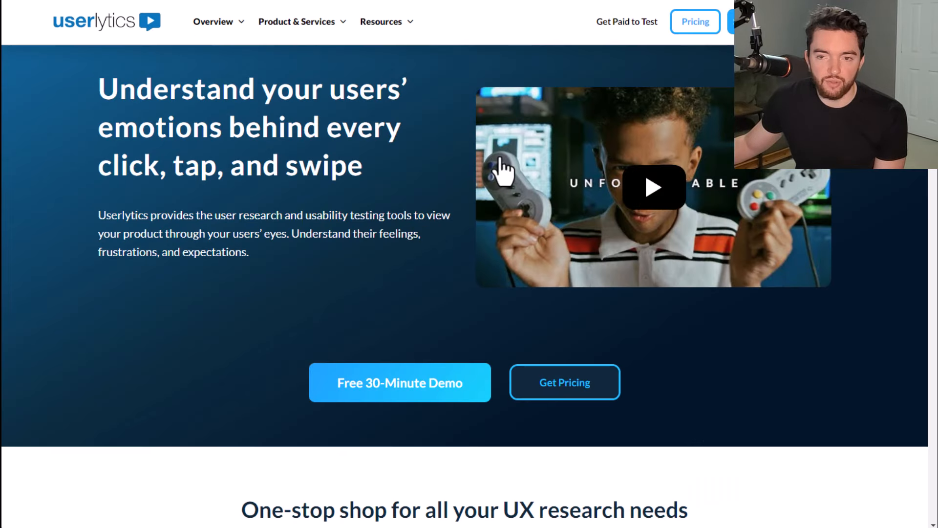
# Step: Scroll the Userlytics tester sign-up page to the 3 easy steps with PayPal payouts every two weeks
pyautogui.scroll(-3)
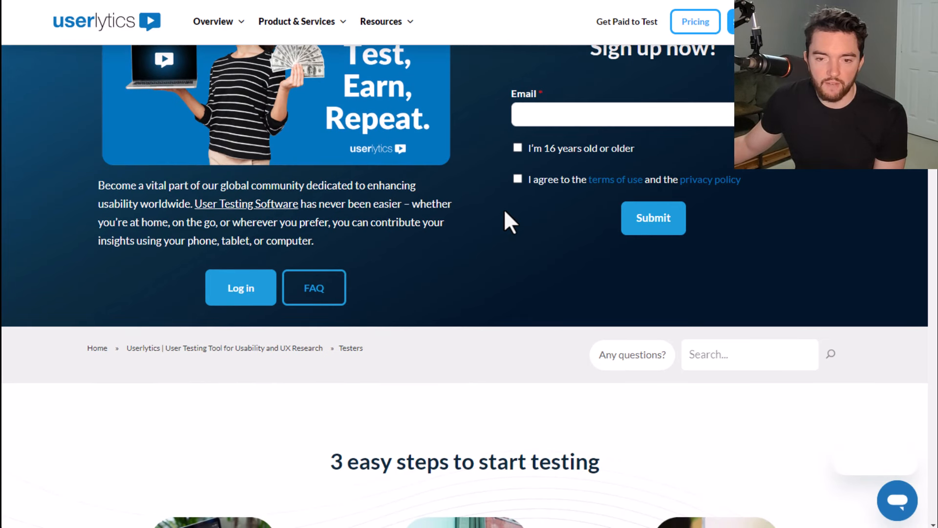
pyautogui.scroll(-3)
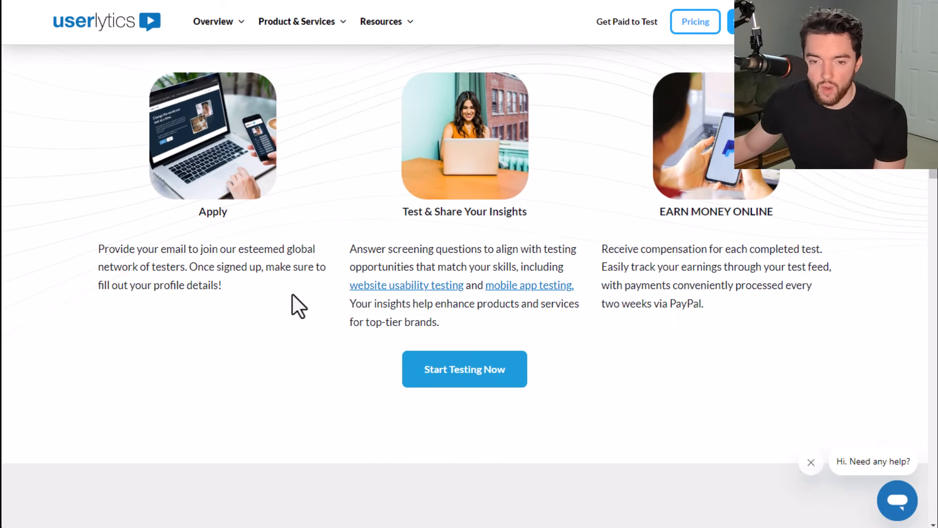
pyautogui.moveTo(286, 301)
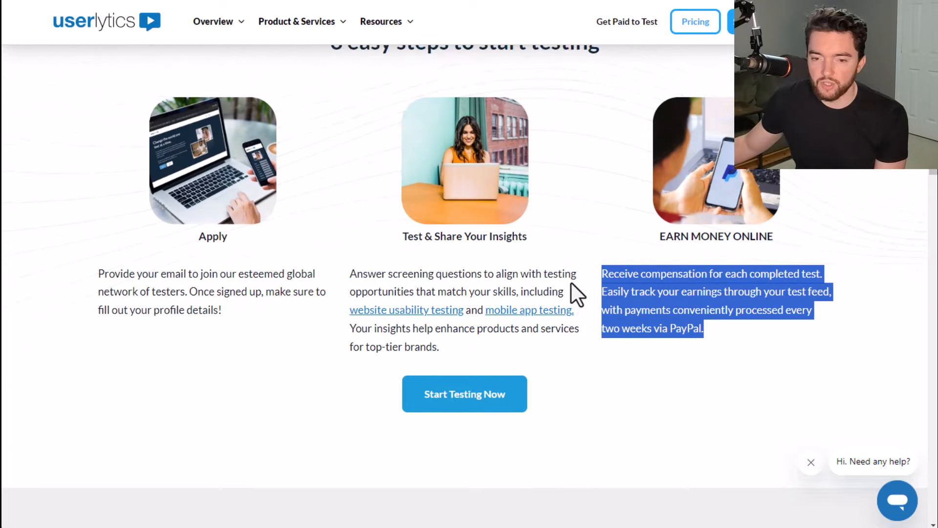
pyautogui.scroll(-3)
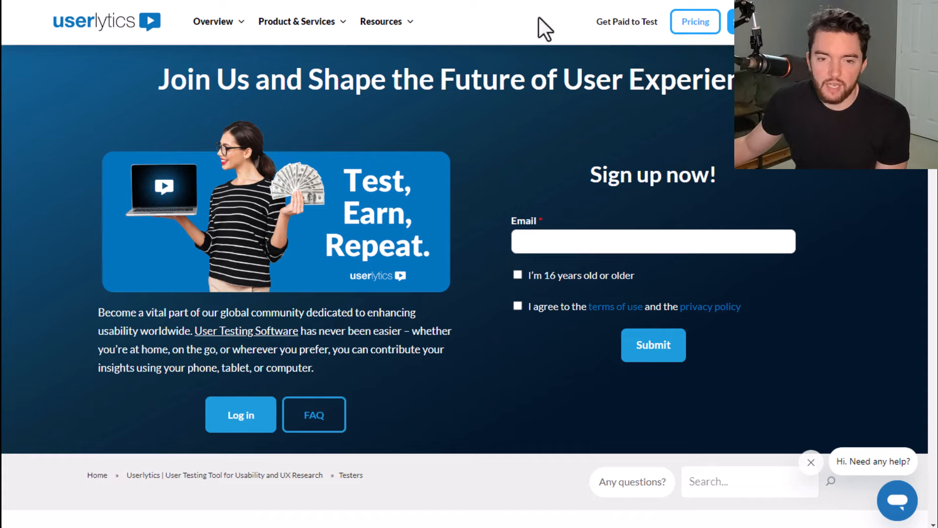
pyautogui.moveTo(489, 244)
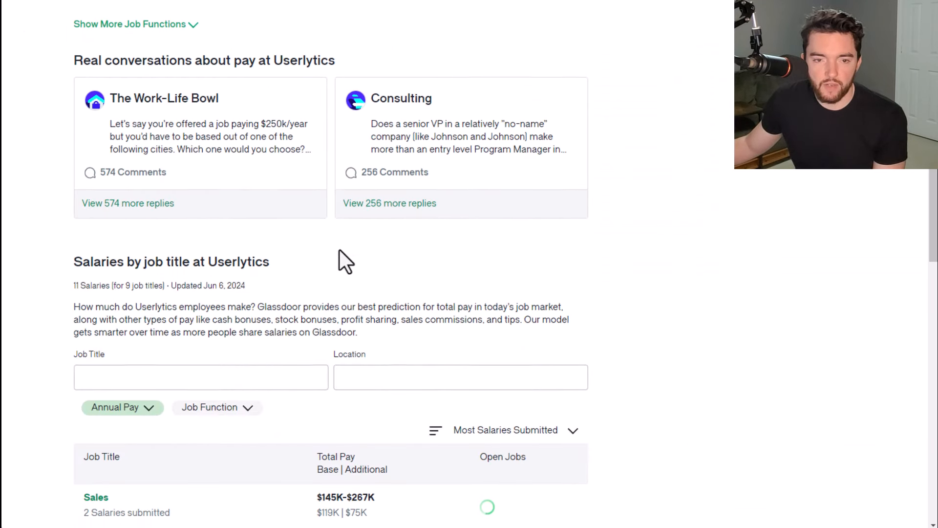
# Step: Switch Userlytics salaries to Hourly Pay and scan the job titles, Web Tester showing $30-$46
pyautogui.click(122, 408)
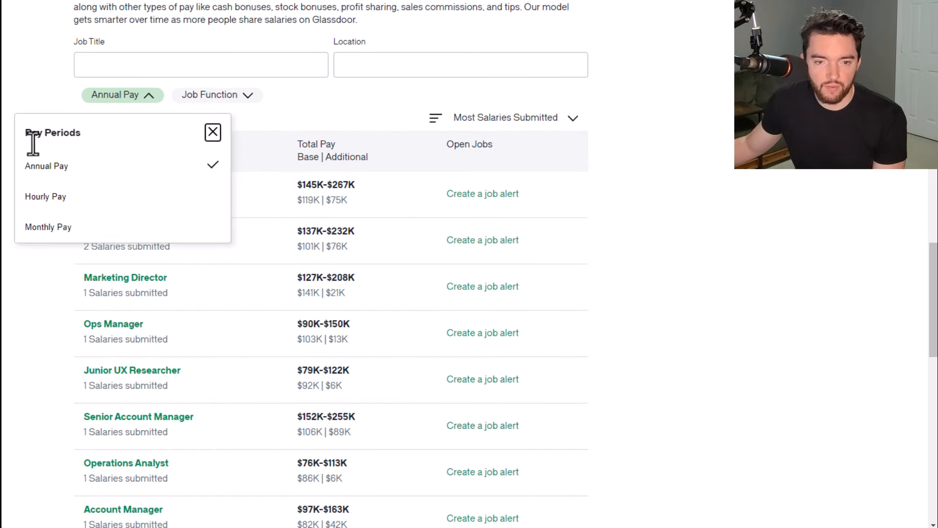
pyautogui.click(45, 196)
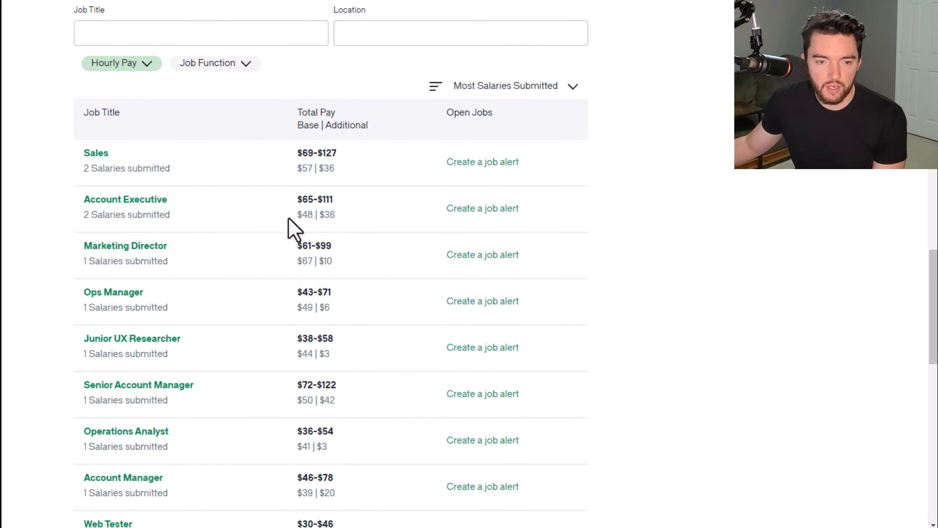
pyautogui.scroll(-3)
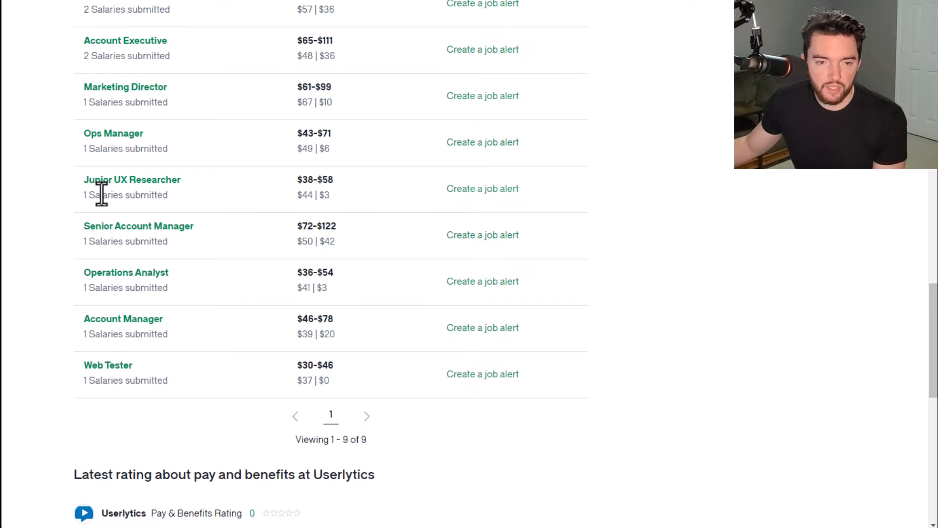
pyautogui.moveTo(350, 204)
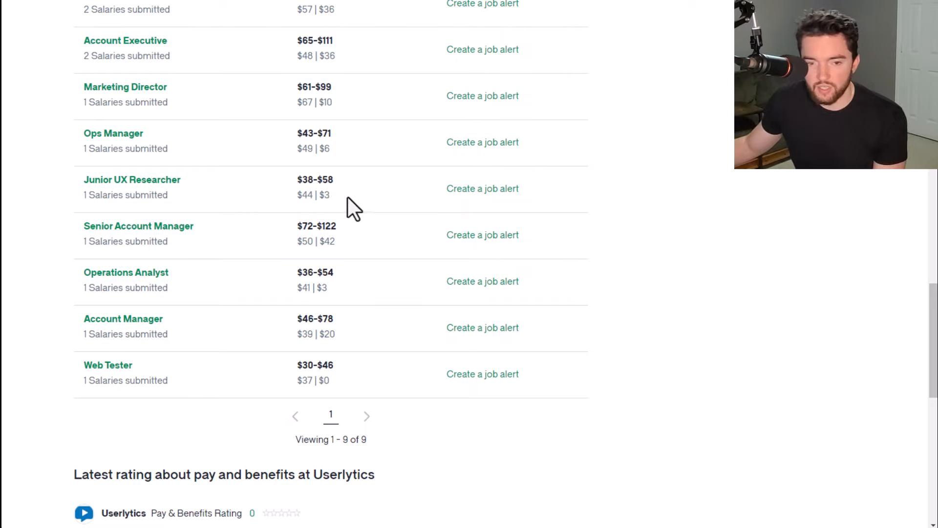
pyautogui.scroll(-3)
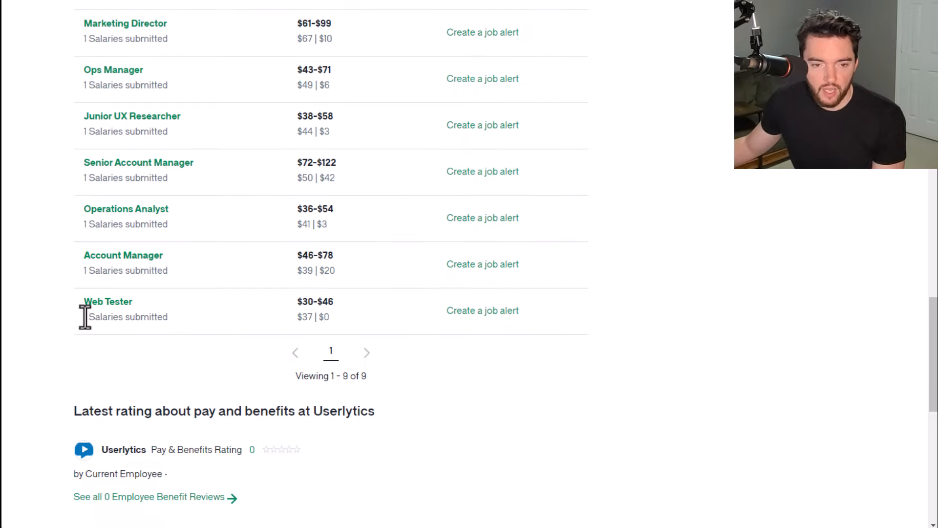
pyautogui.moveTo(303, 332)
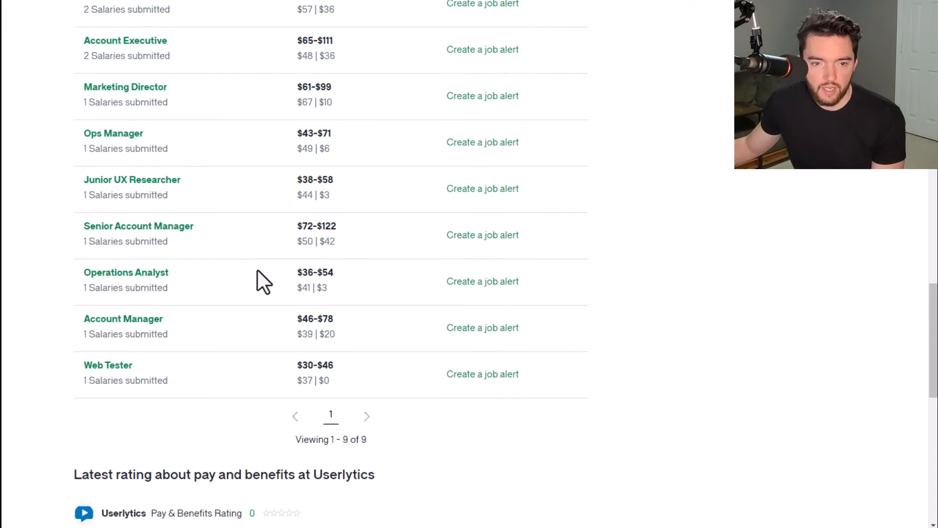
pyautogui.moveTo(389, 342)
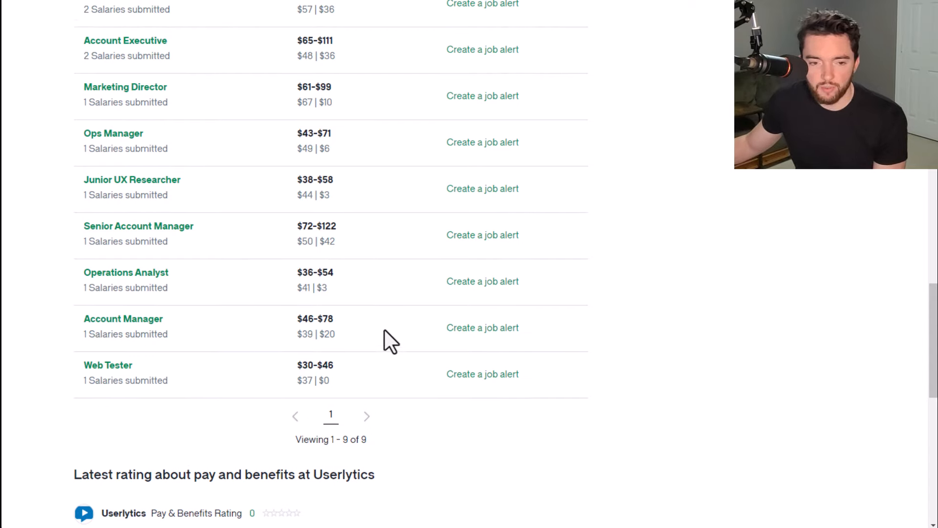
pyautogui.moveTo(418, 370)
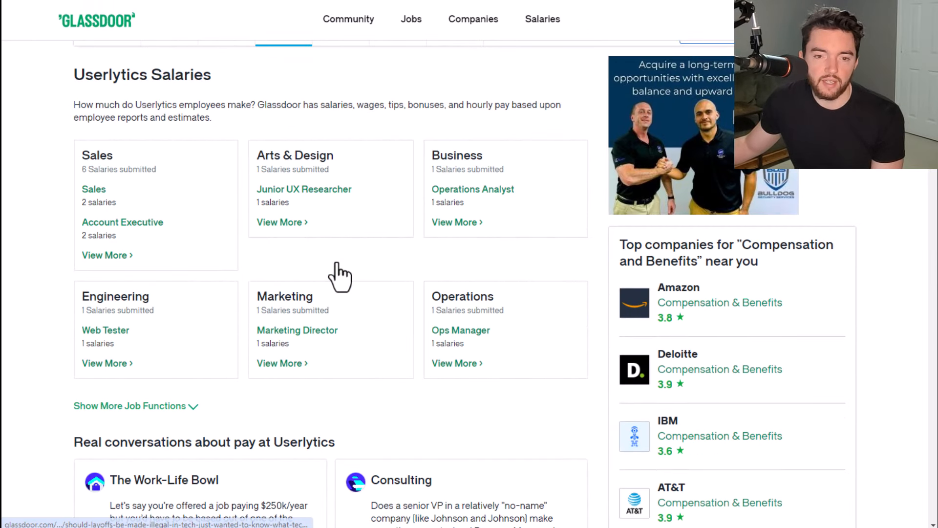
pyautogui.scroll(3)
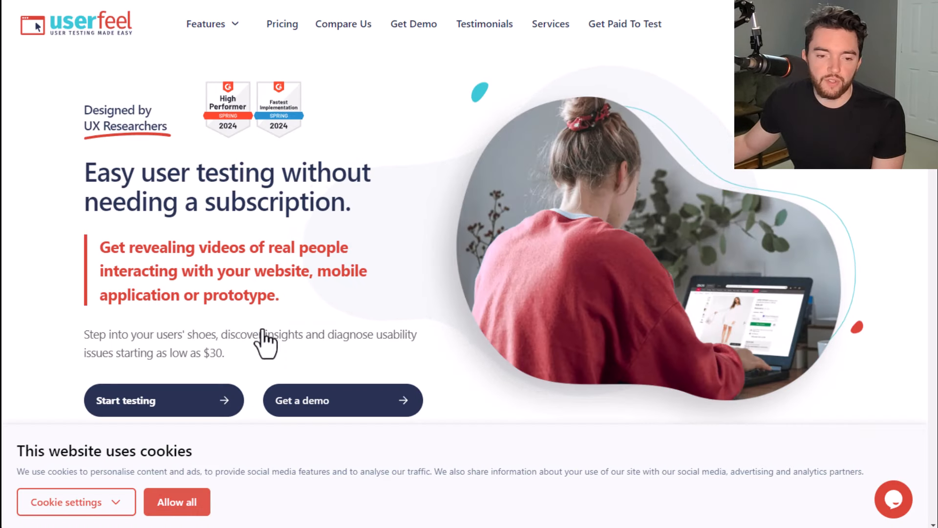
# Step: Bring up the Google Play tab showing the Userfeel app listing with its 2.9-star rating
pyautogui.click(176, 503)
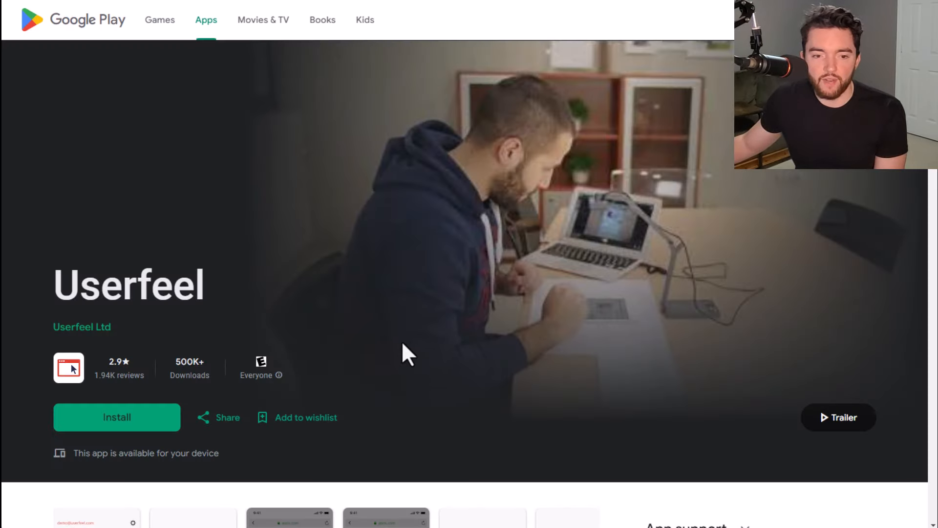
# Step: Enlarge the Userfeel available-tests screenshot of $10 tests and step through the next two screenshots
pyautogui.scroll(-3)
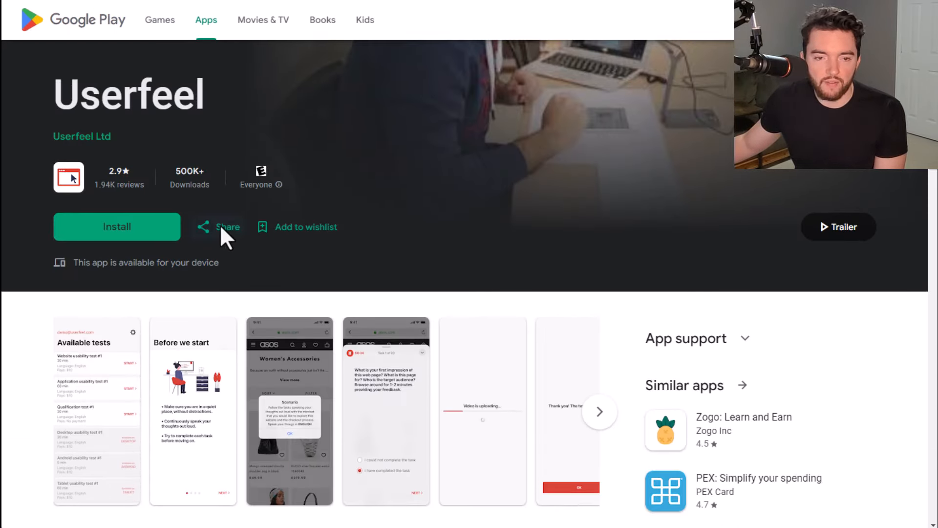
pyautogui.click(96, 420)
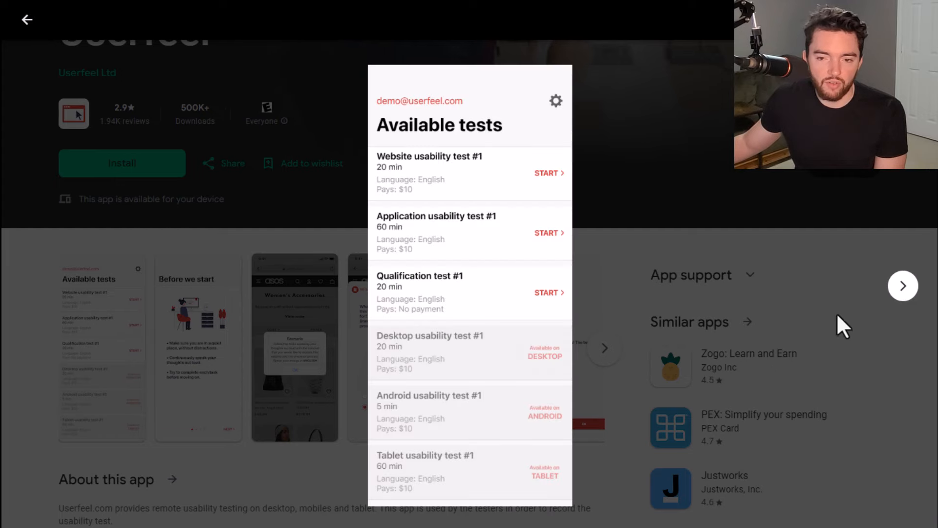
pyautogui.moveTo(903, 285)
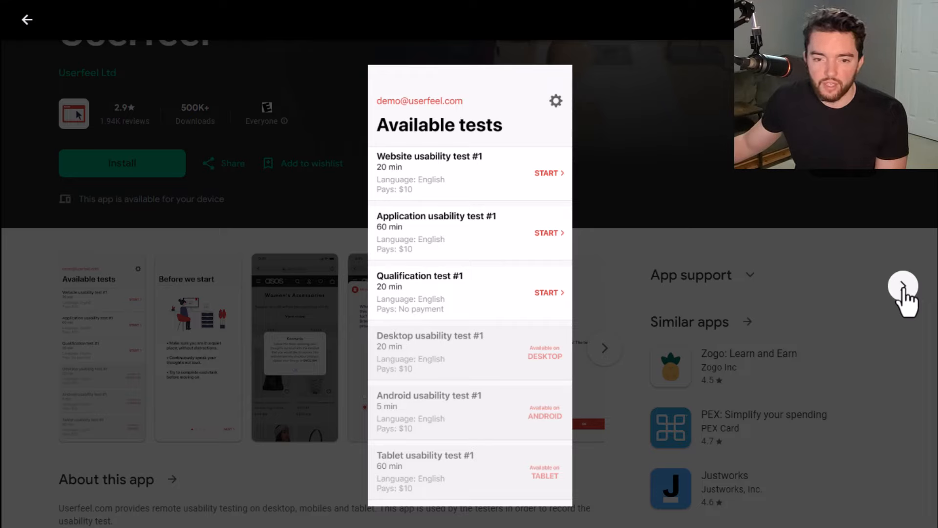
pyautogui.moveTo(466, 503)
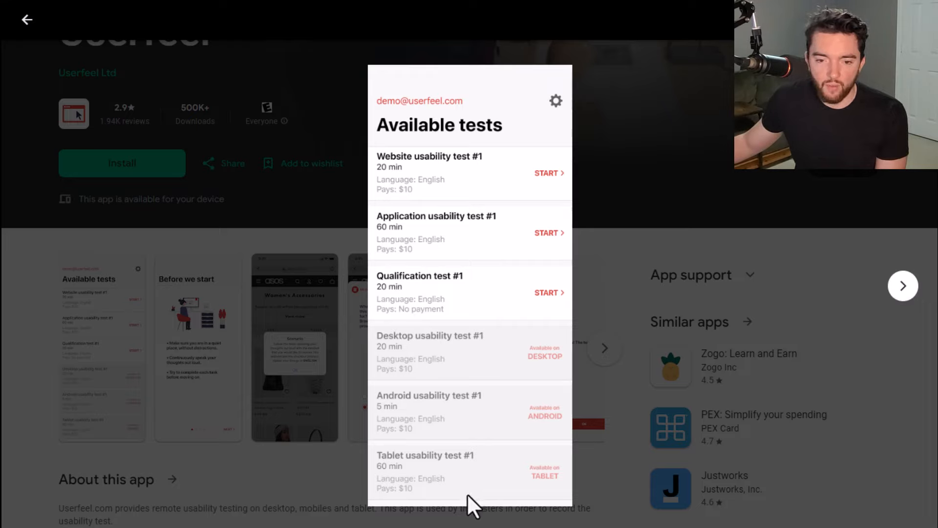
pyautogui.moveTo(405, 422)
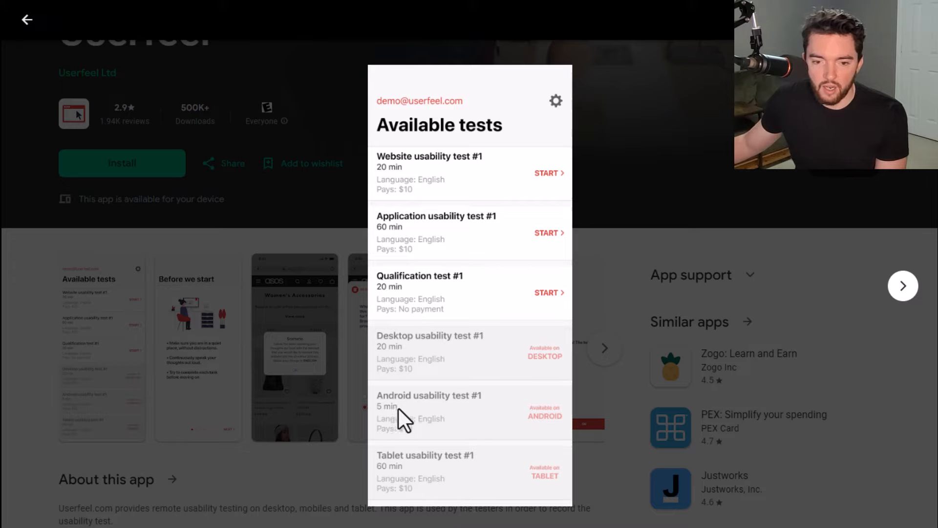
pyautogui.moveTo(453, 431)
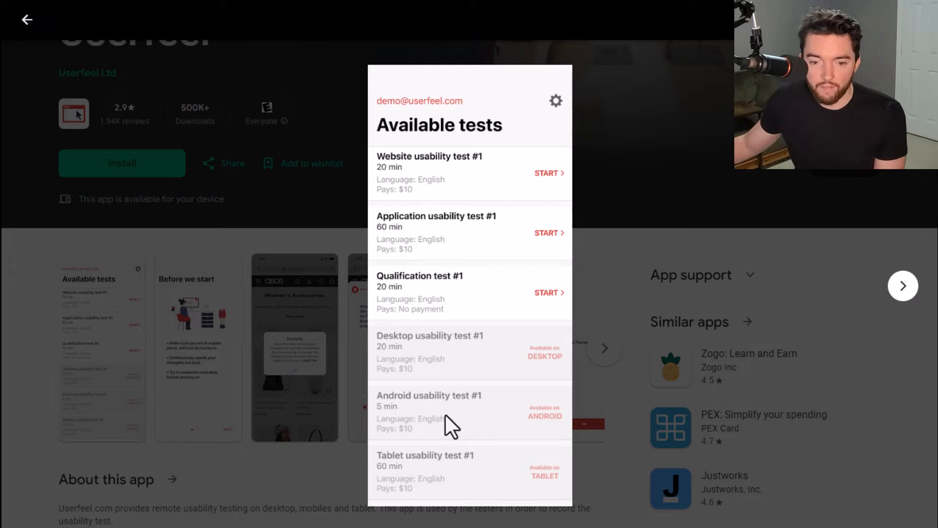
pyautogui.moveTo(456, 294)
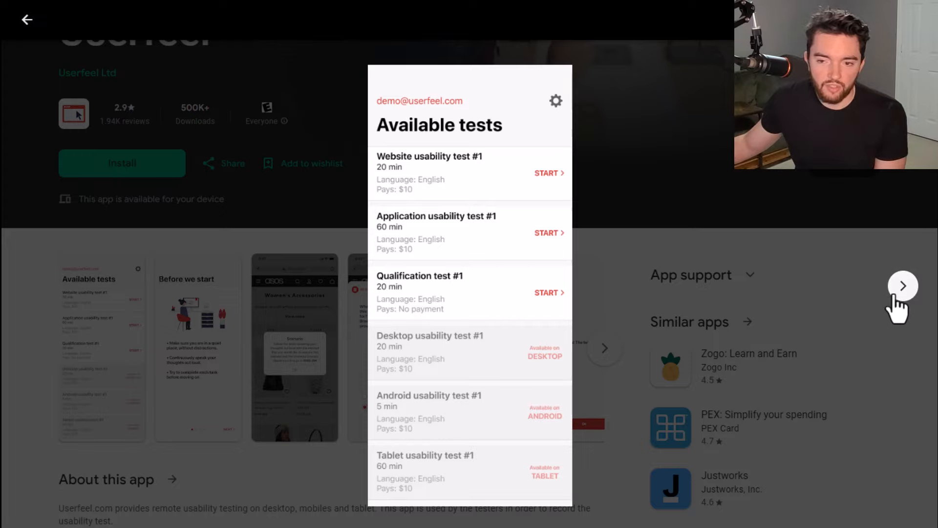
pyautogui.click(903, 286)
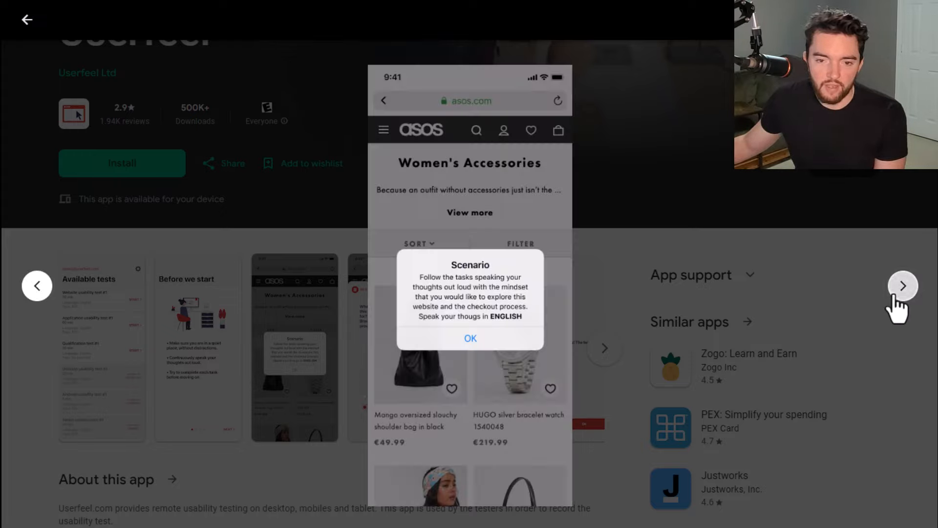
pyautogui.click(470, 338)
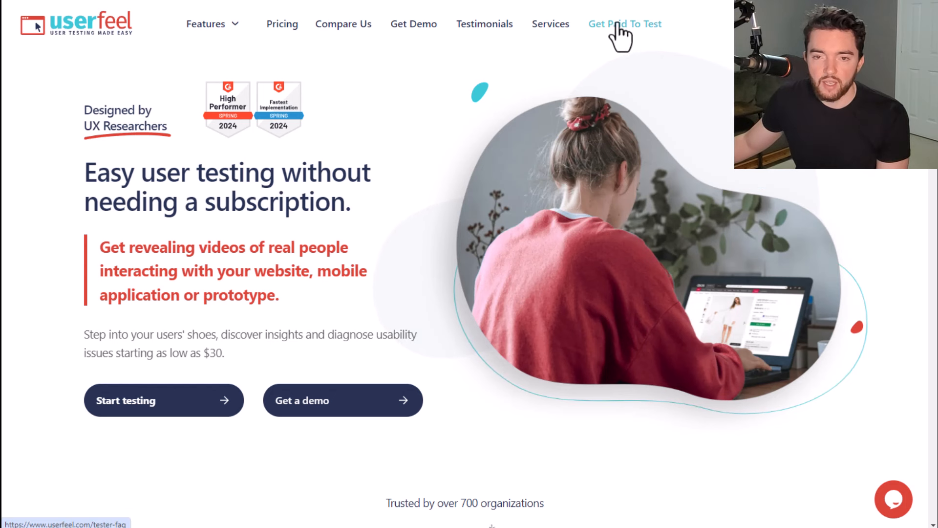
# Step: Bring up the Userfeel tester FAQ and highlight the $3-$30 per-test earnings and test-length paragraph
pyautogui.click(626, 23)
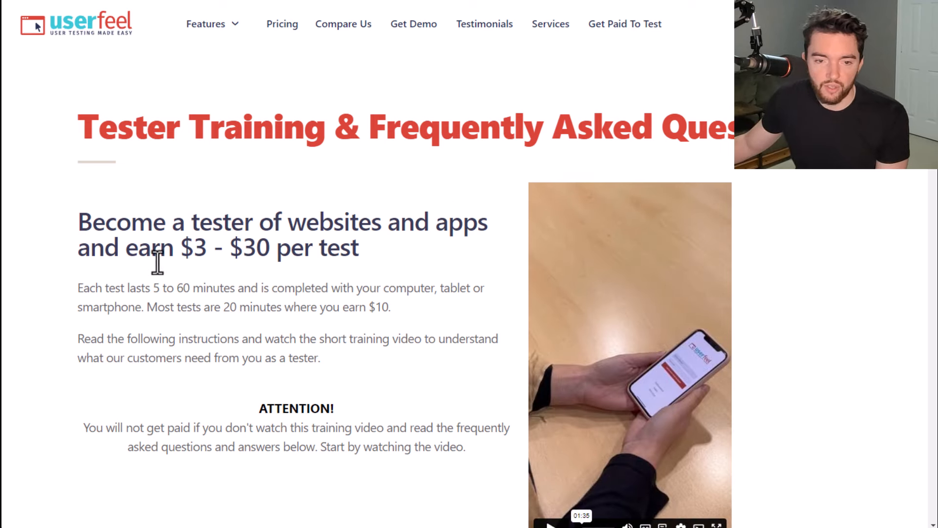
pyautogui.moveTo(196, 247); pyautogui.dragTo(358, 247)
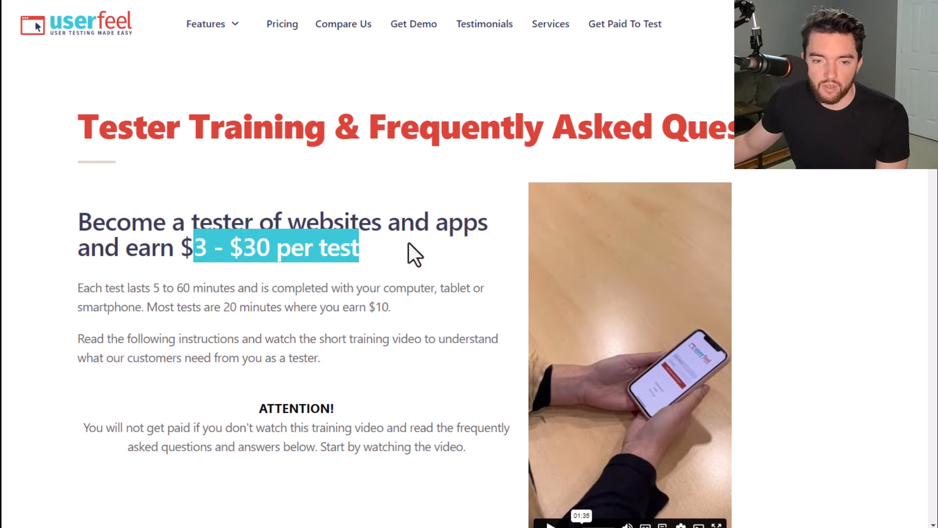
pyautogui.moveTo(69, 315)
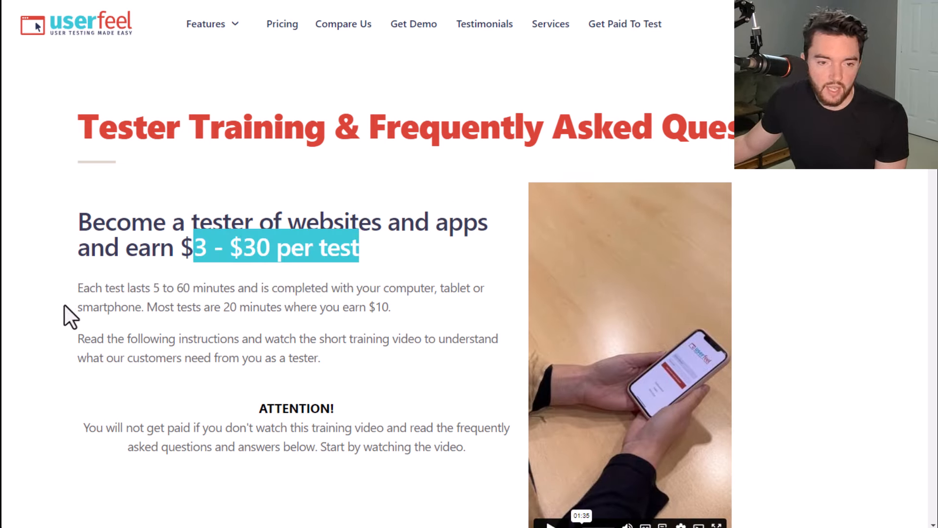
pyautogui.moveTo(77, 287); pyautogui.dragTo(391, 307)
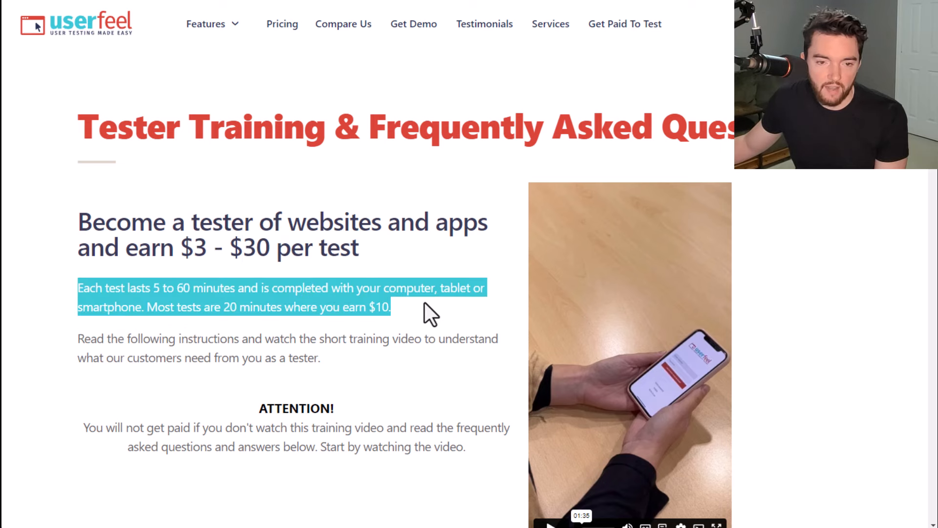
# Step: Read down through the rest of the Userfeel tester FAQ and back toward the top
pyautogui.scroll(-3)
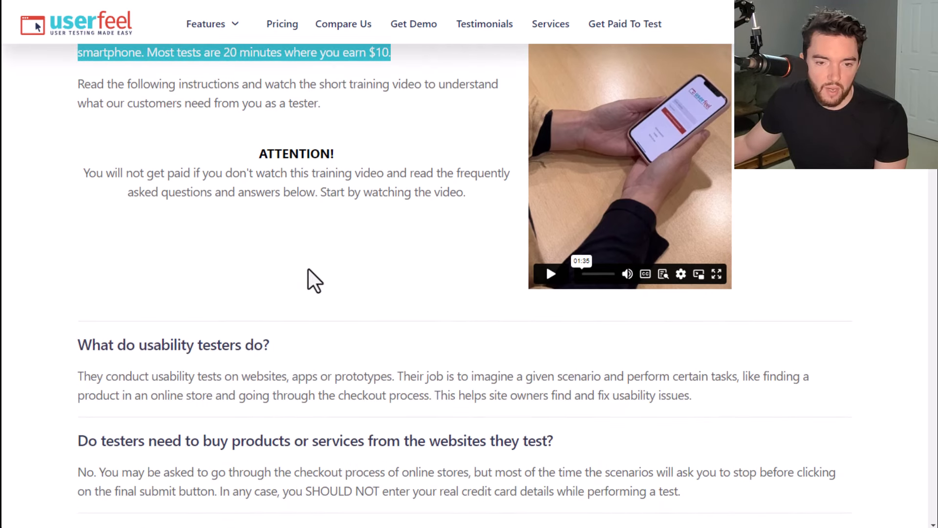
pyautogui.scroll(-3)
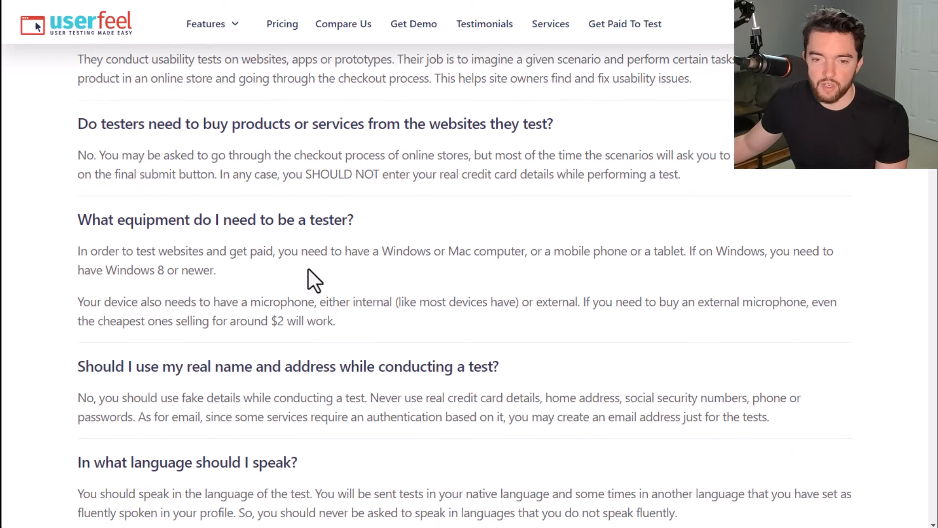
pyautogui.scroll(-3)
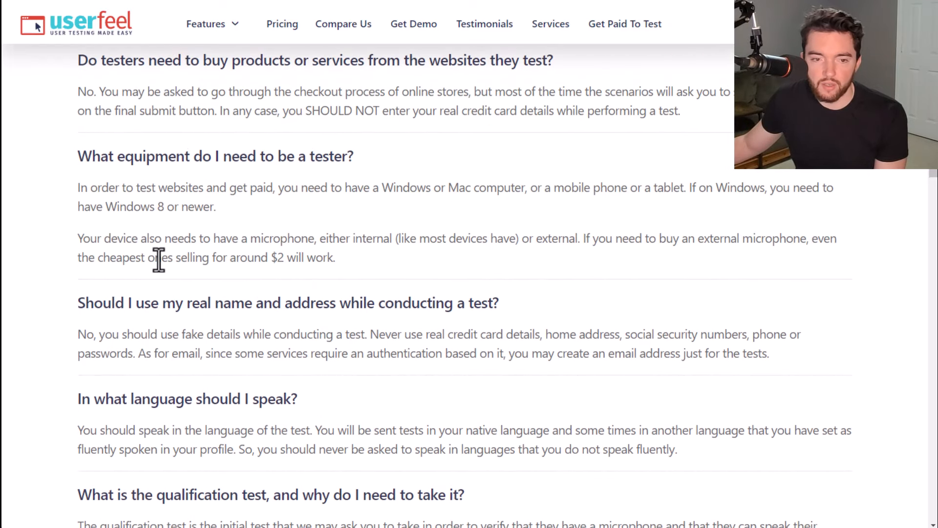
pyautogui.scroll(-3)
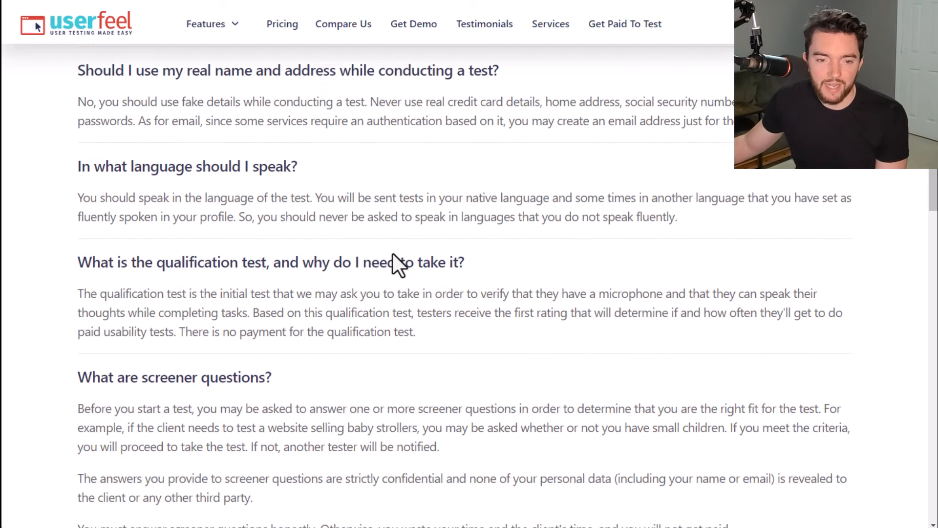
pyautogui.scroll(-3)
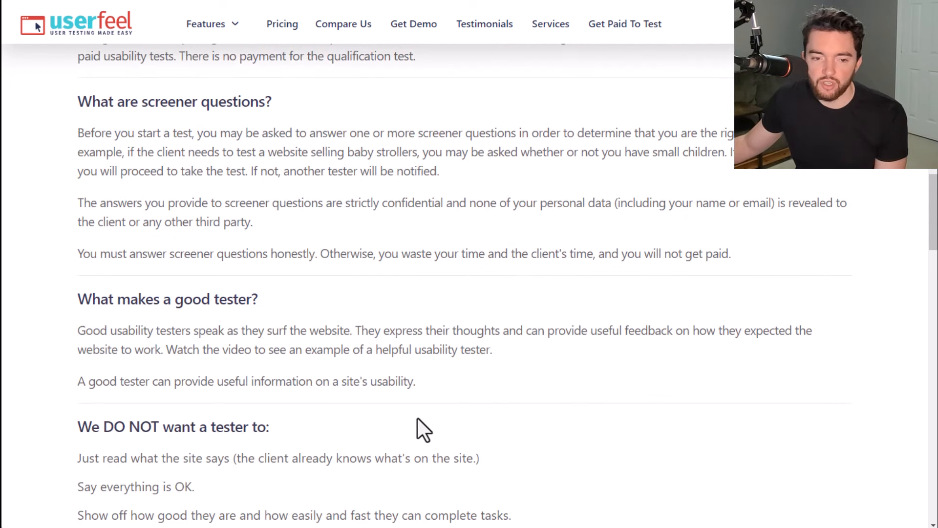
pyautogui.scroll(3)
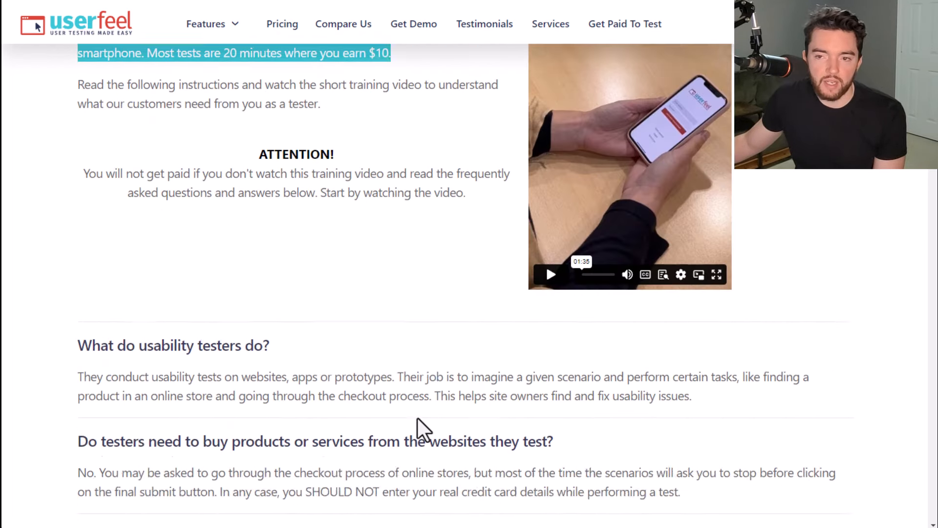
pyautogui.scroll(3)
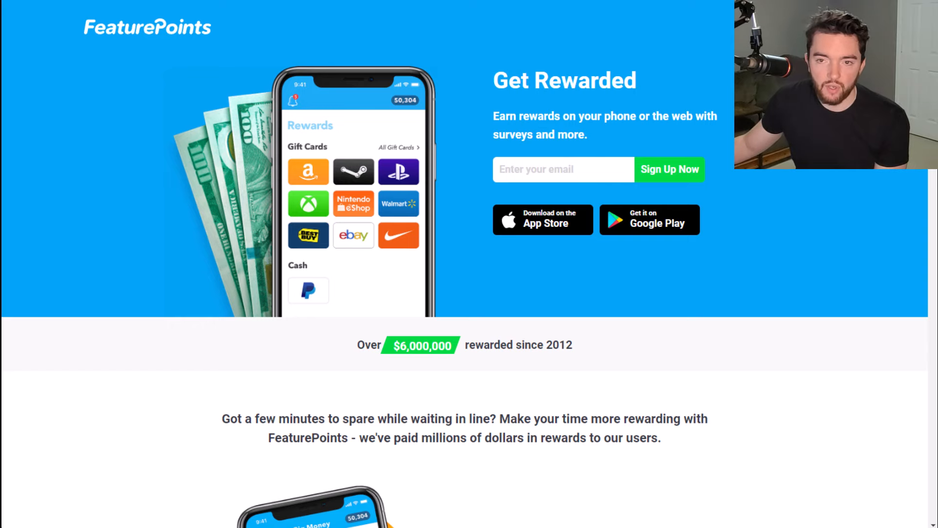
# Step: Follow the 'Get it on Google Play' badge to the FeaturePoints: Get Rewarded store listing
pyautogui.click(649, 219)
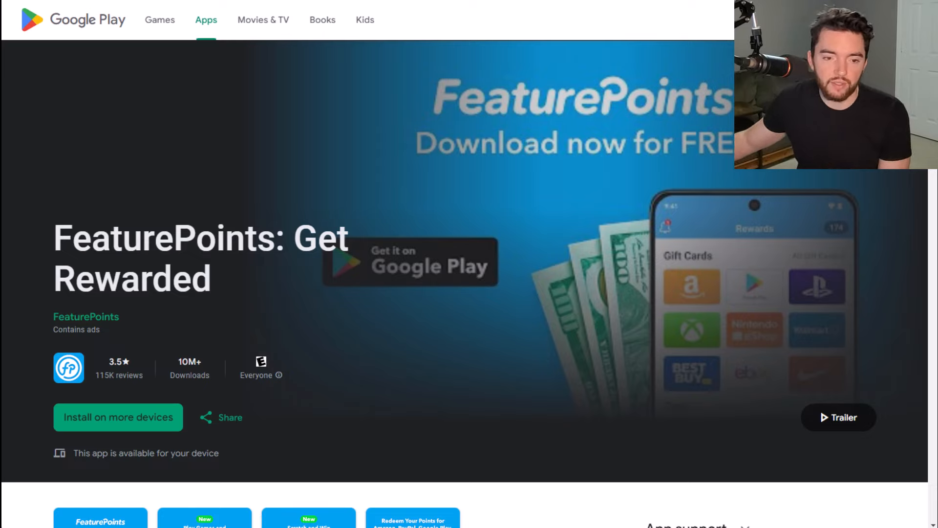
pyautogui.moveTo(389, 299)
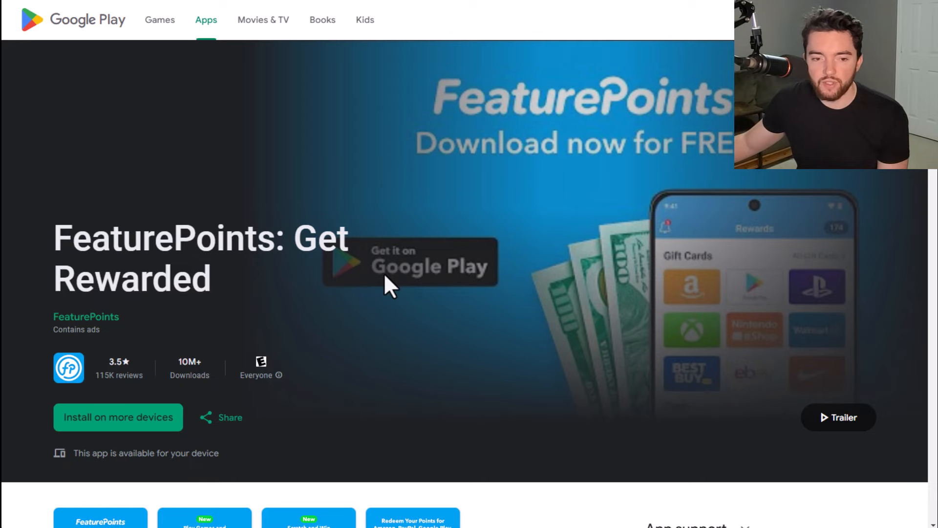
# Step: Enlarge the FeaturePoints screenshots through to the Amazon, PayPal, Google Play and Visa redemption screen
pyautogui.scroll(-3)
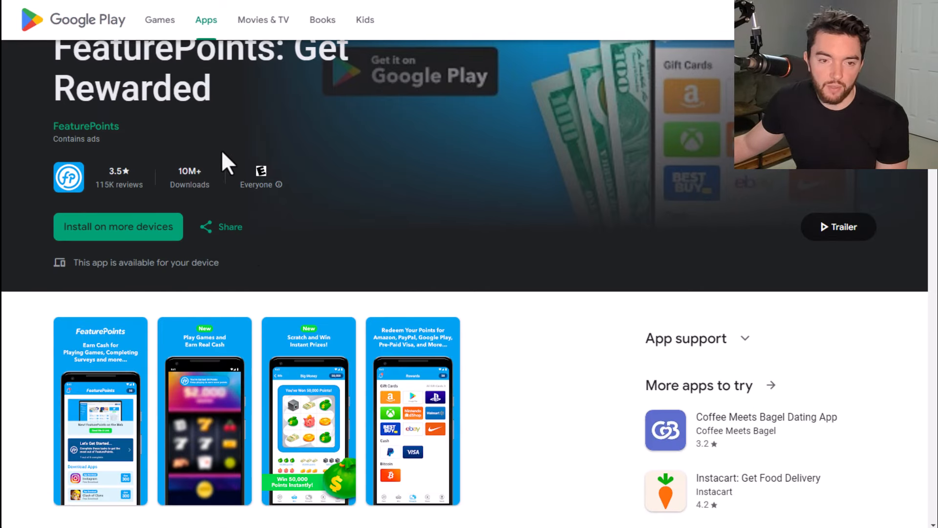
pyautogui.scroll(-3)
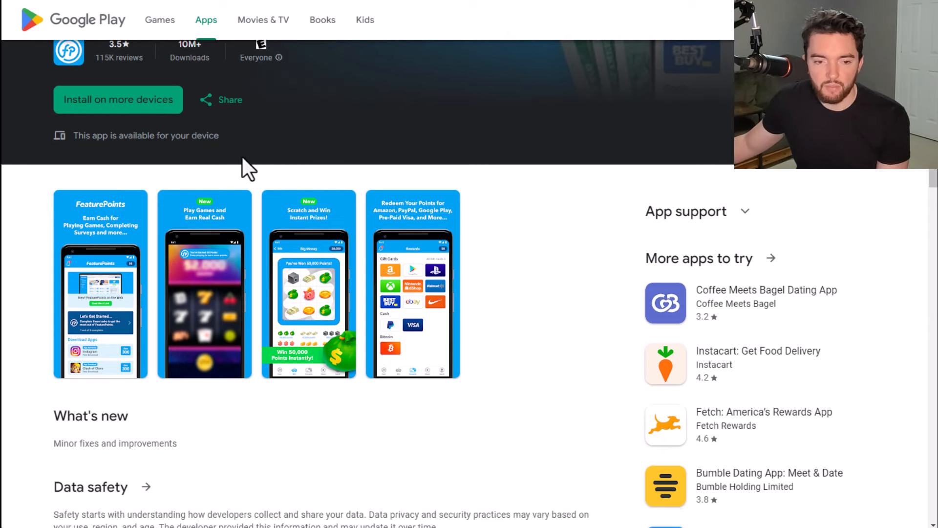
pyautogui.click(101, 283)
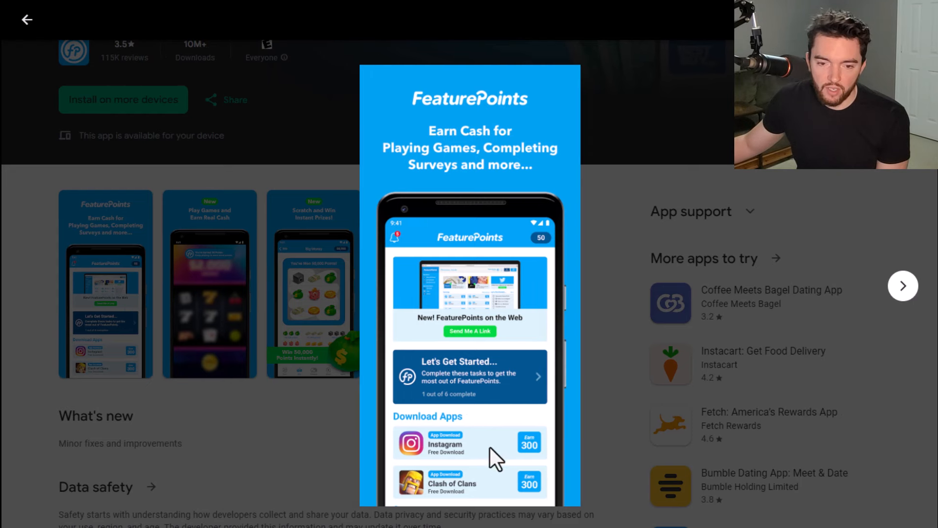
pyautogui.moveTo(505, 472)
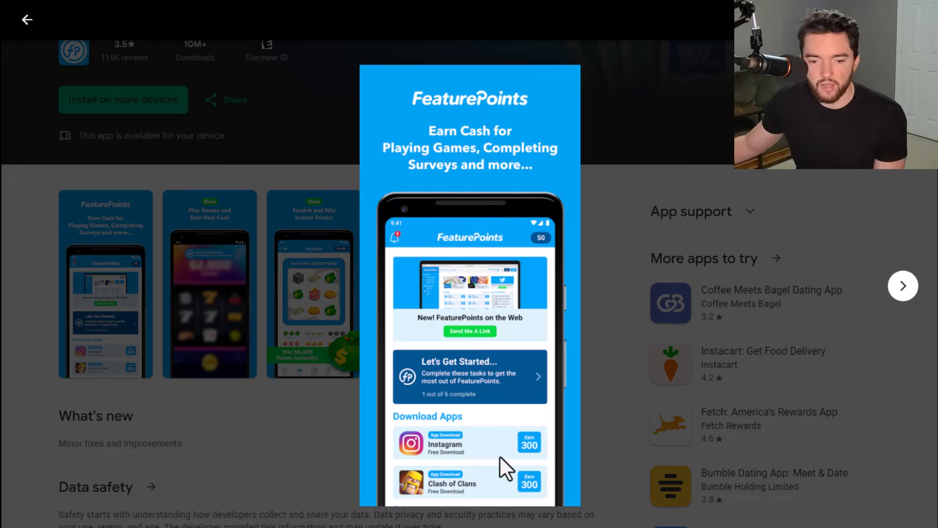
pyautogui.moveTo(861, 332)
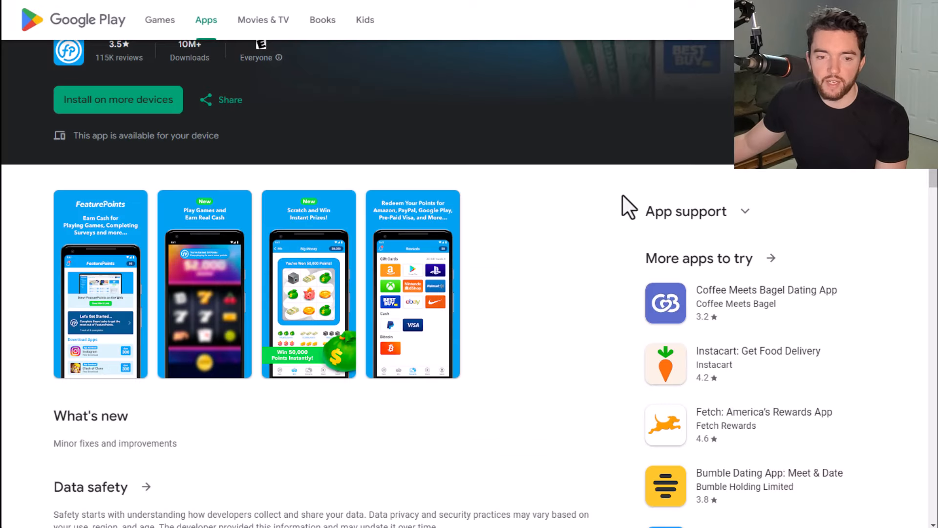
pyautogui.click(203, 284)
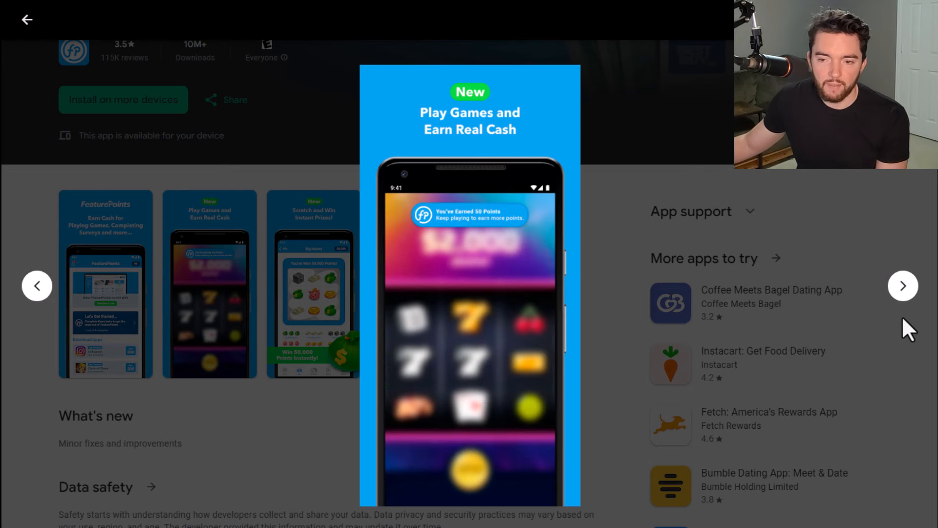
pyautogui.click(903, 285)
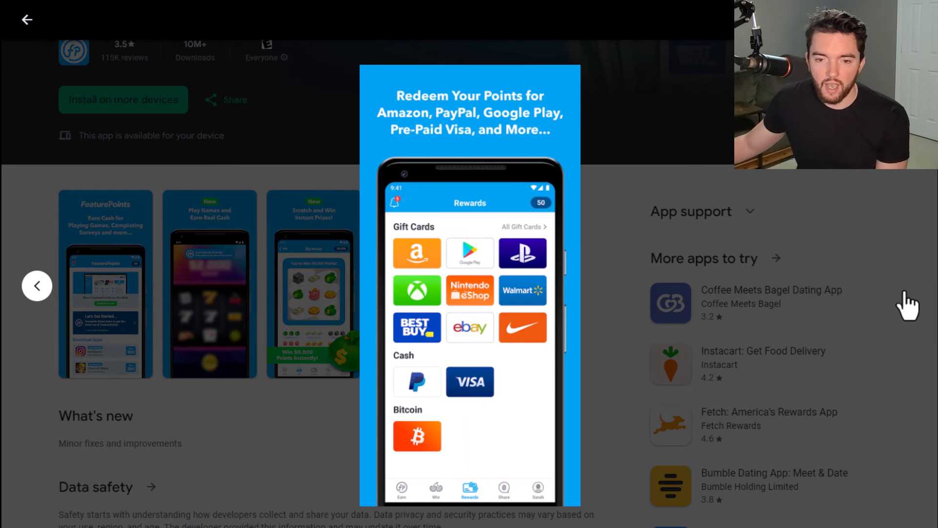
pyautogui.moveTo(619, 189)
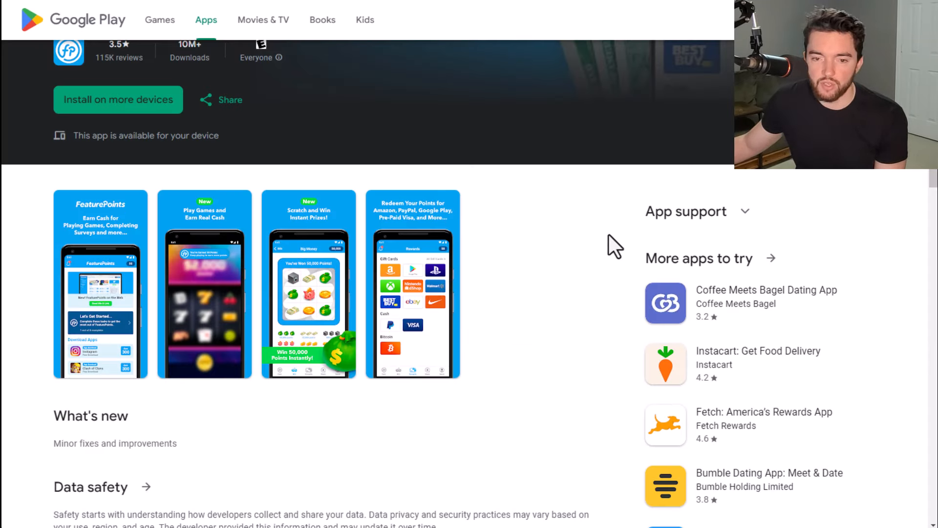
pyautogui.click(412, 284)
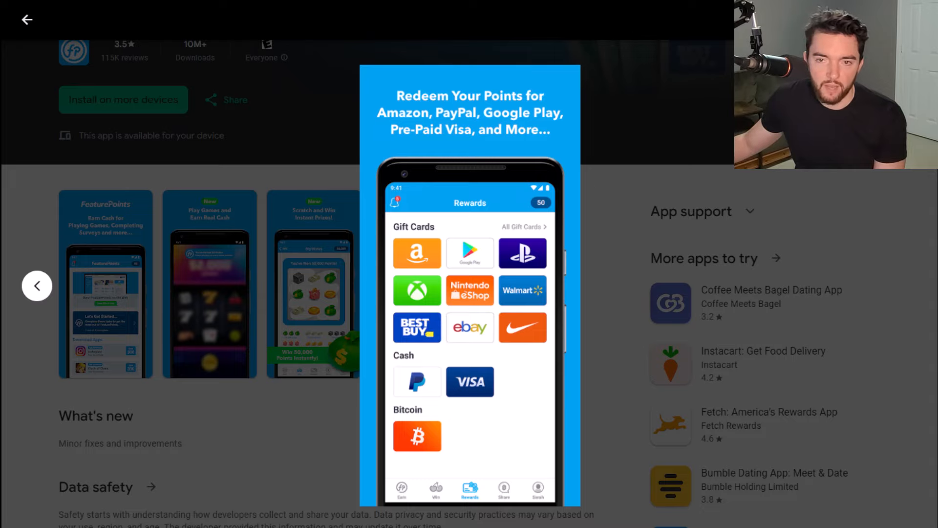
pyautogui.moveTo(596, 277)
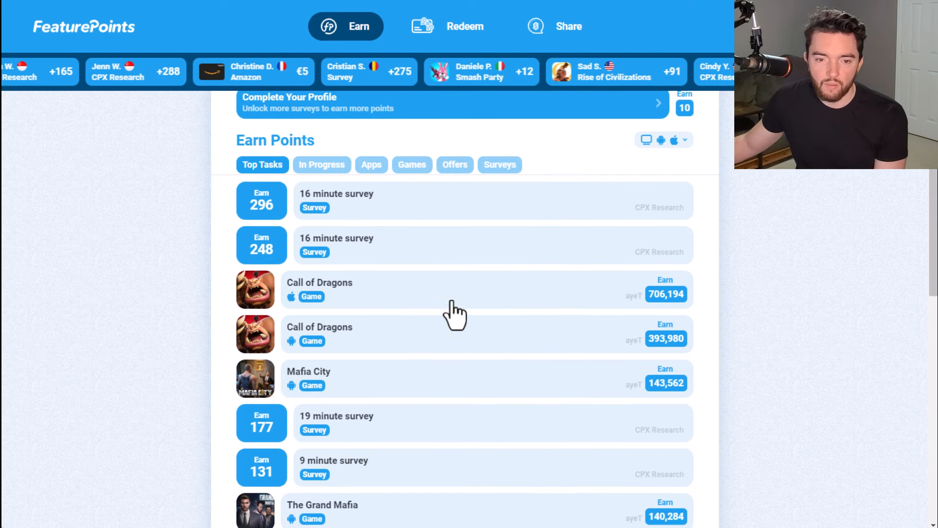
# Step: Scroll the Earn task list, then show the Redeem page with gift cards from App Store and Amazon to Walmart
pyautogui.scroll(-3)
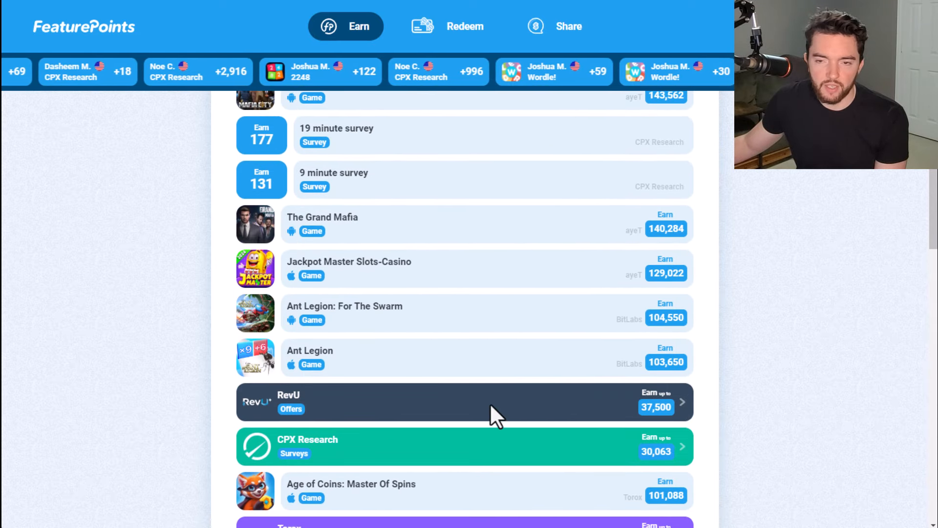
pyautogui.scroll(-3)
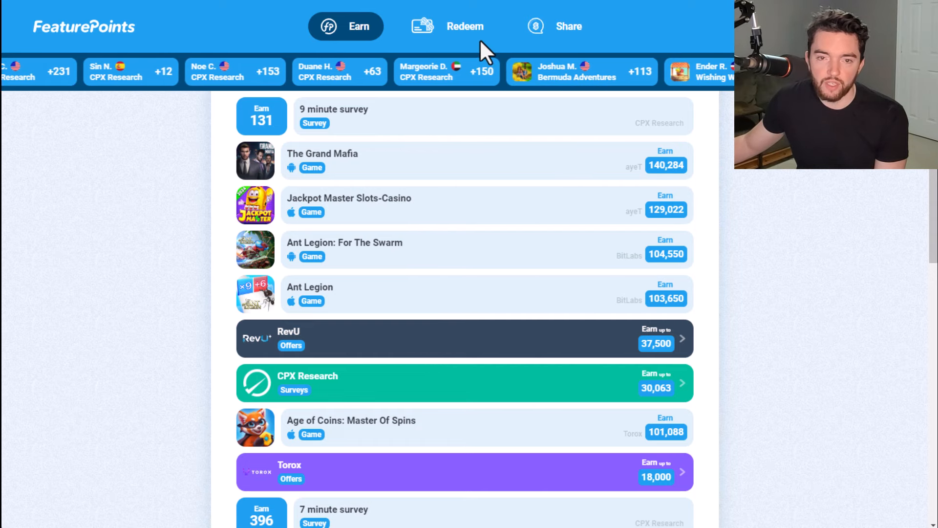
pyautogui.click(465, 26)
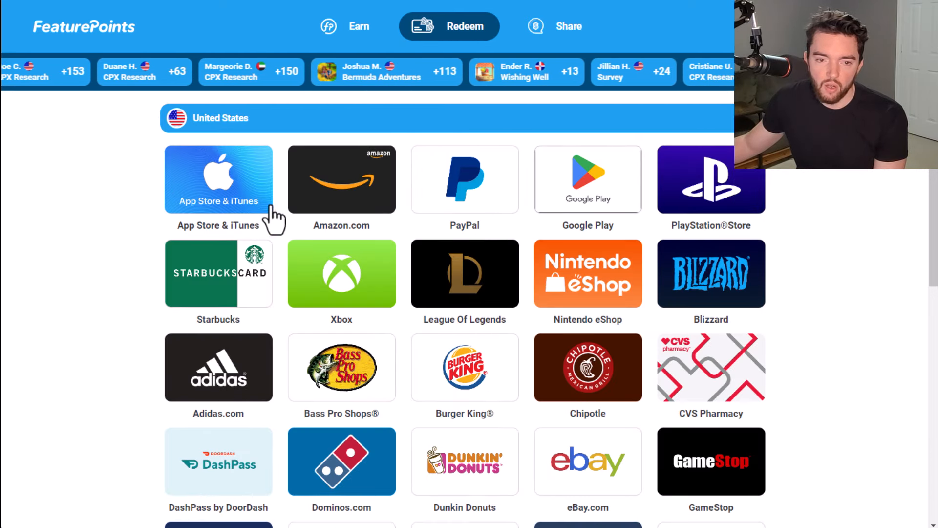
pyautogui.scroll(-3)
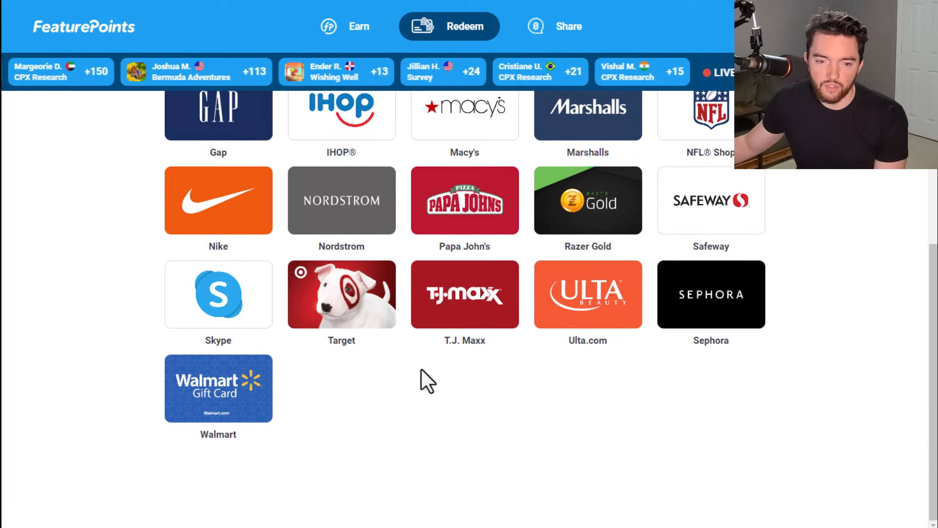